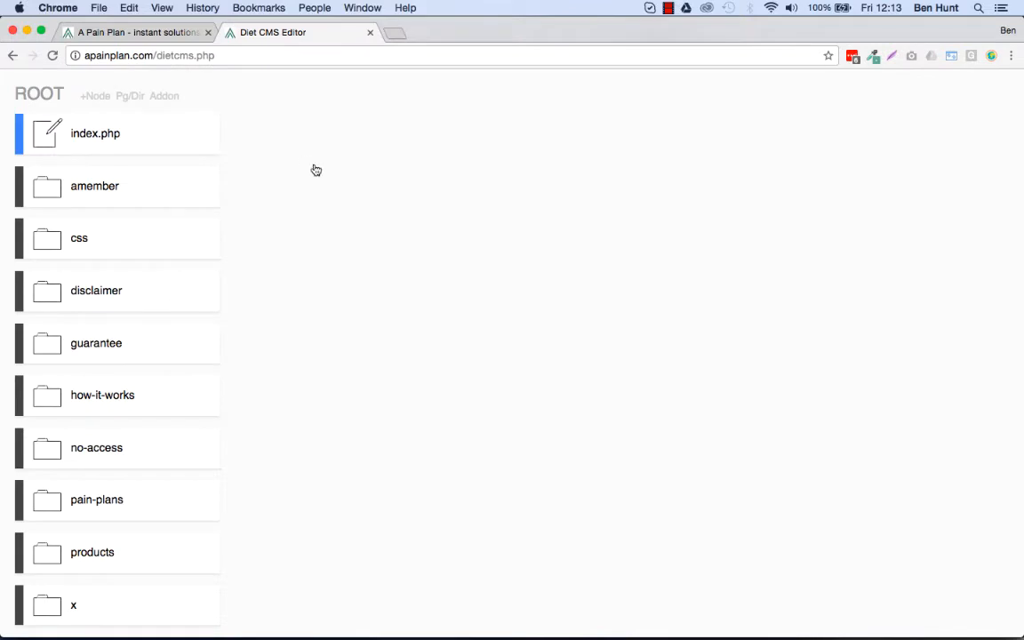
Scroll through the ROOT listing of folders and snippet nodes to review the site tree
{"action": "scroll", "scroll_direction": "down", "scroll_amount": 3}
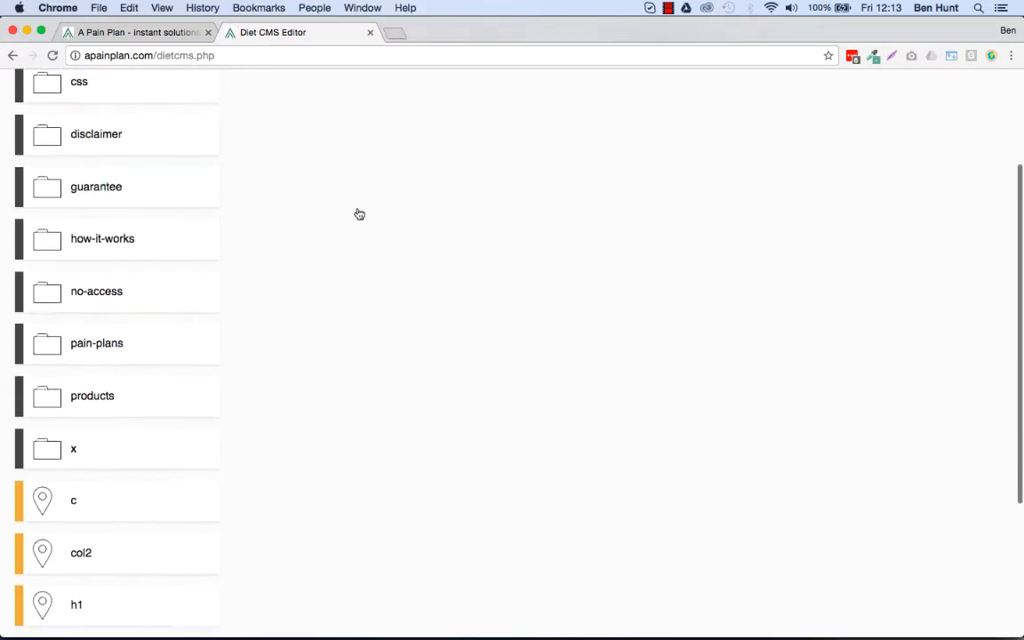
{"action": "scroll", "scroll_direction": "down", "scroll_amount": 3}
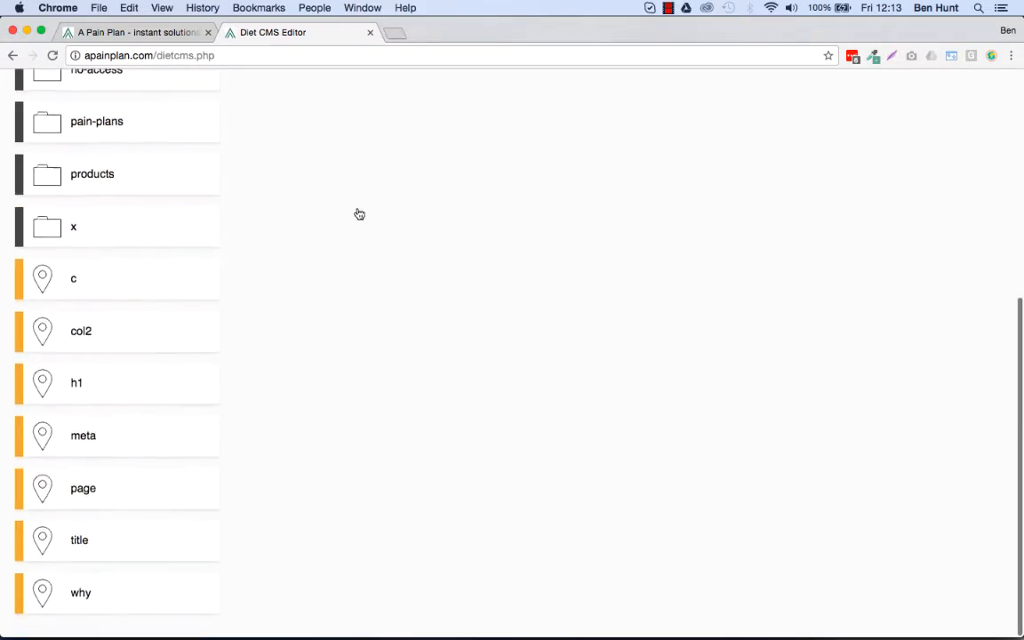
{"action": "scroll", "scroll_direction": "up", "scroll_amount": 3}
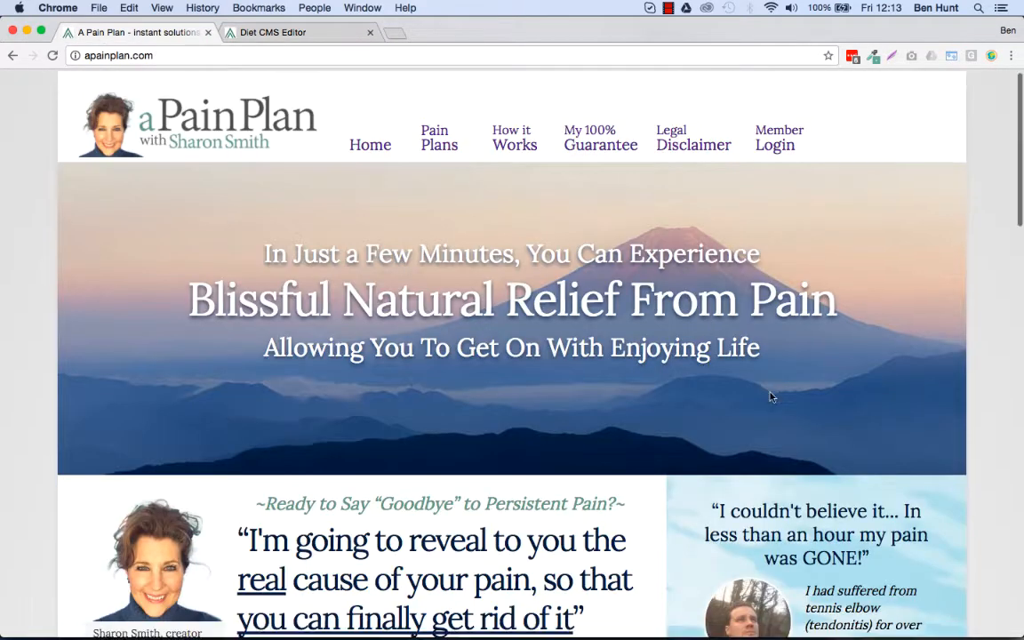
Browse the live A Pain Plan homepage content, then return to the Diet CMS root listing
{"action": "scroll", "scroll_direction": "down", "scroll_amount": 3}
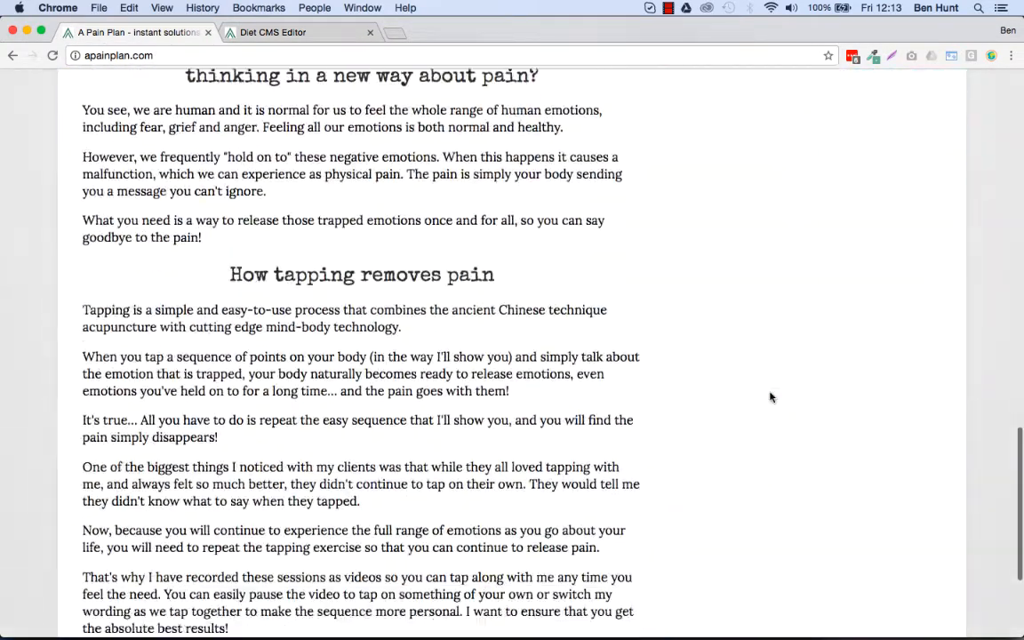
{"action": "scroll", "scroll_direction": "up", "scroll_amount": 3}
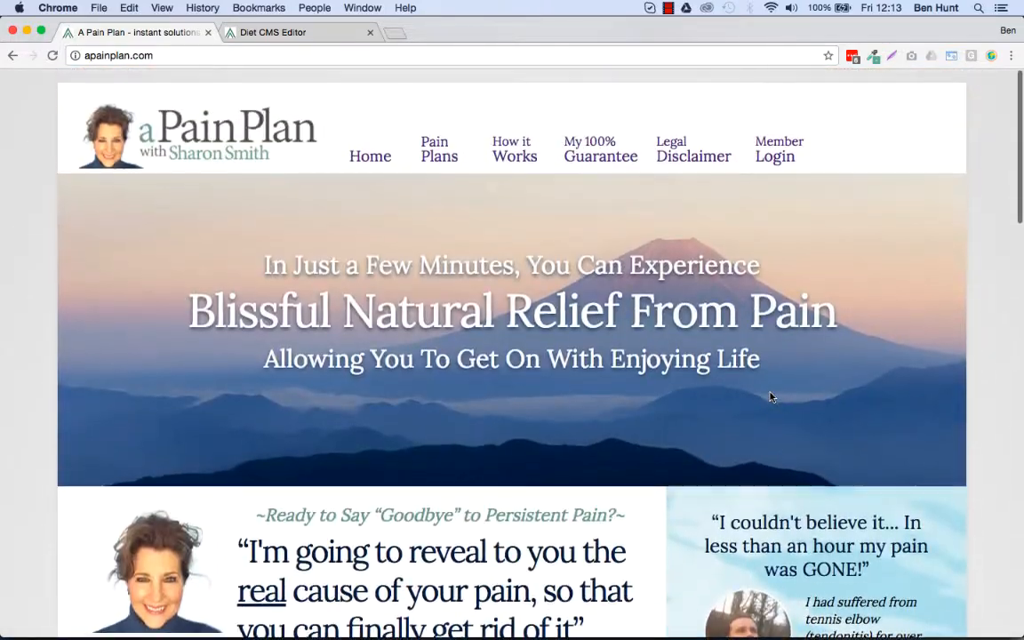
{"action": "mouse_move", "coordinate": [970, 373]}
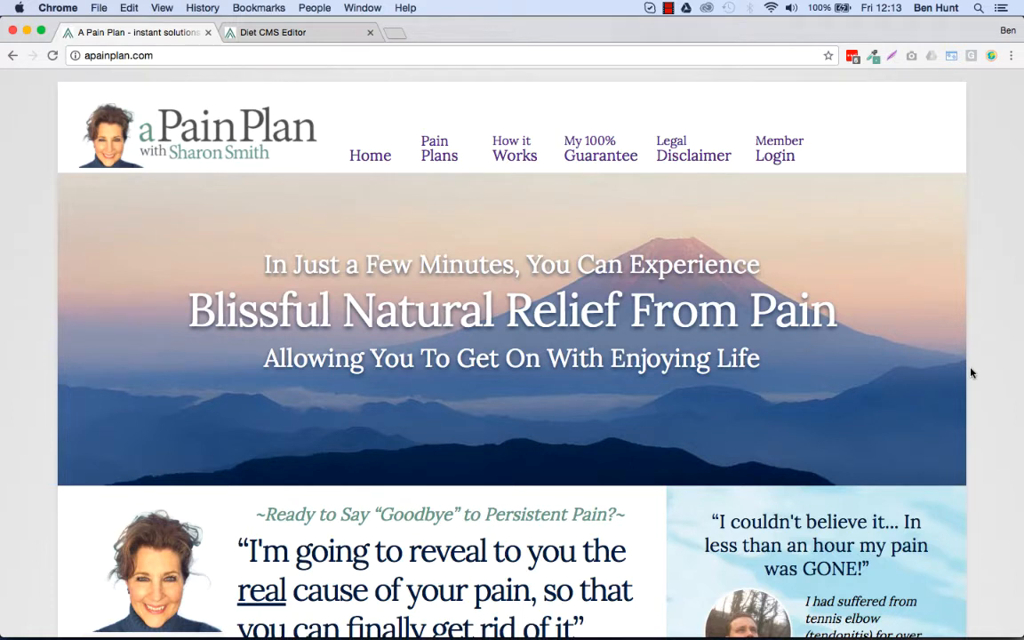
{"action": "mouse_move", "coordinate": [1006, 413]}
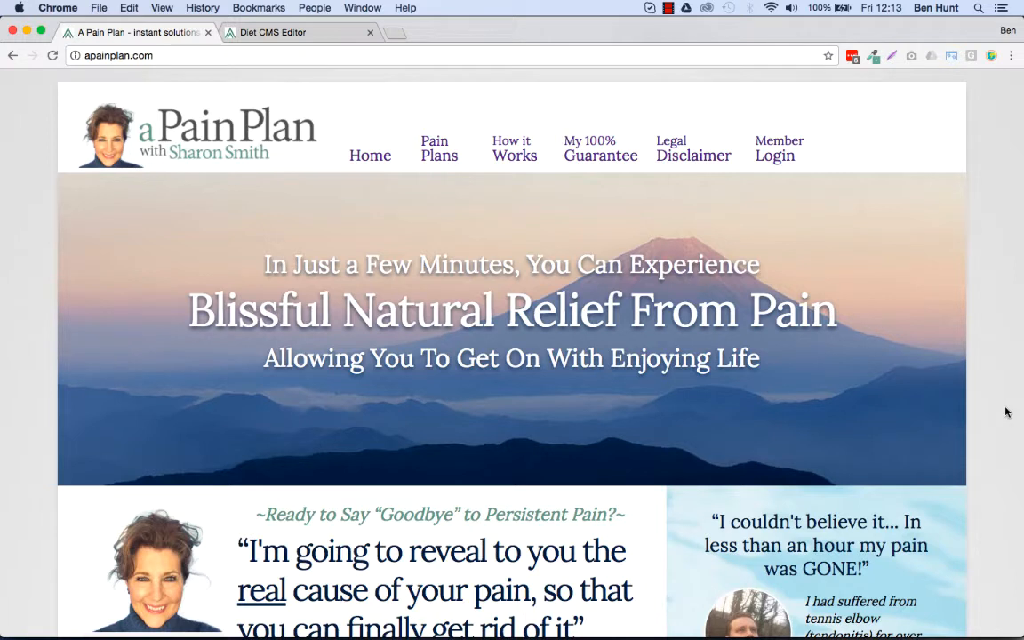
{"action": "mouse_move", "coordinate": [283, 32]}
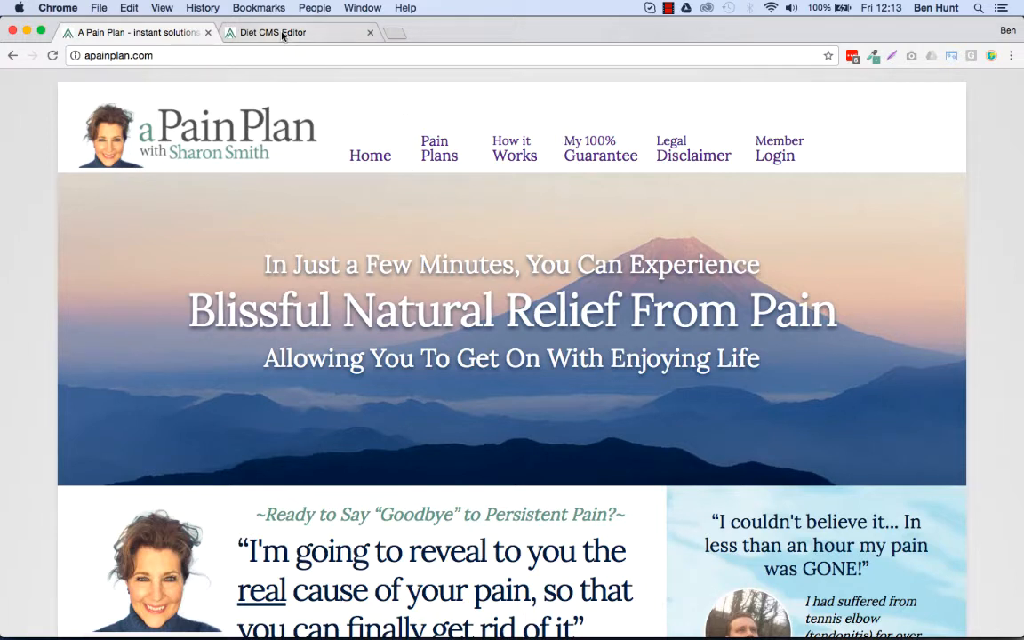
{"action": "left_click", "coordinate": [273, 32]}
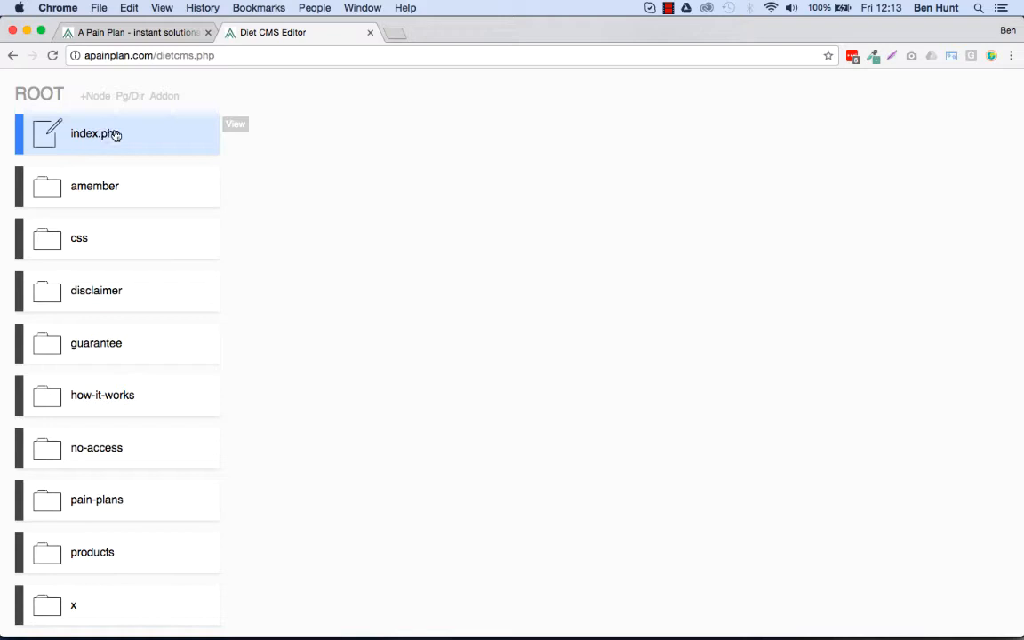
{"action": "scroll", "scroll_direction": "down", "scroll_amount": 3}
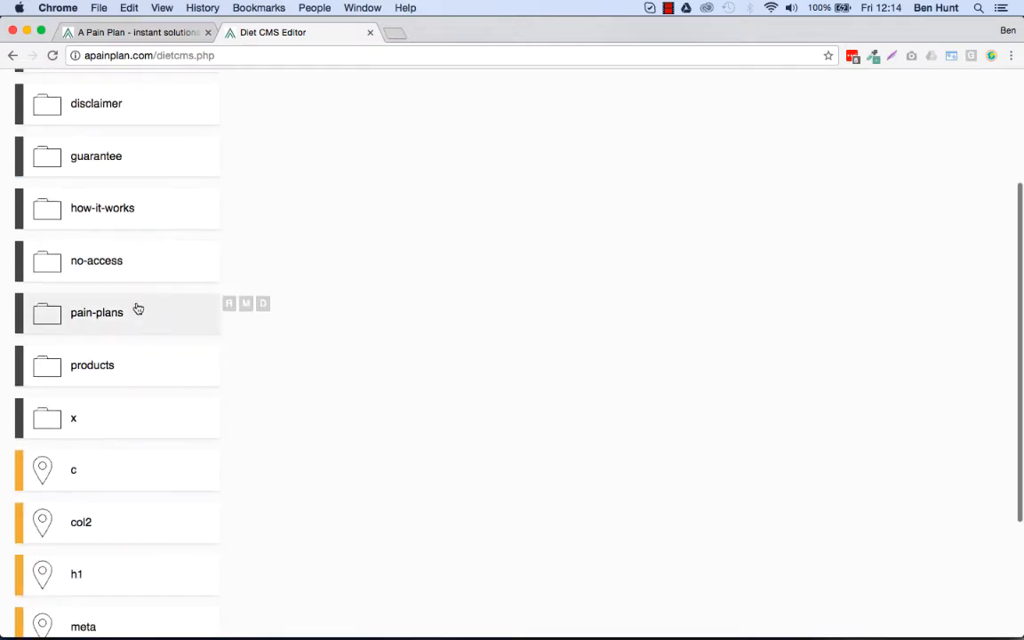
{"action": "left_click", "coordinate": [96, 313]}
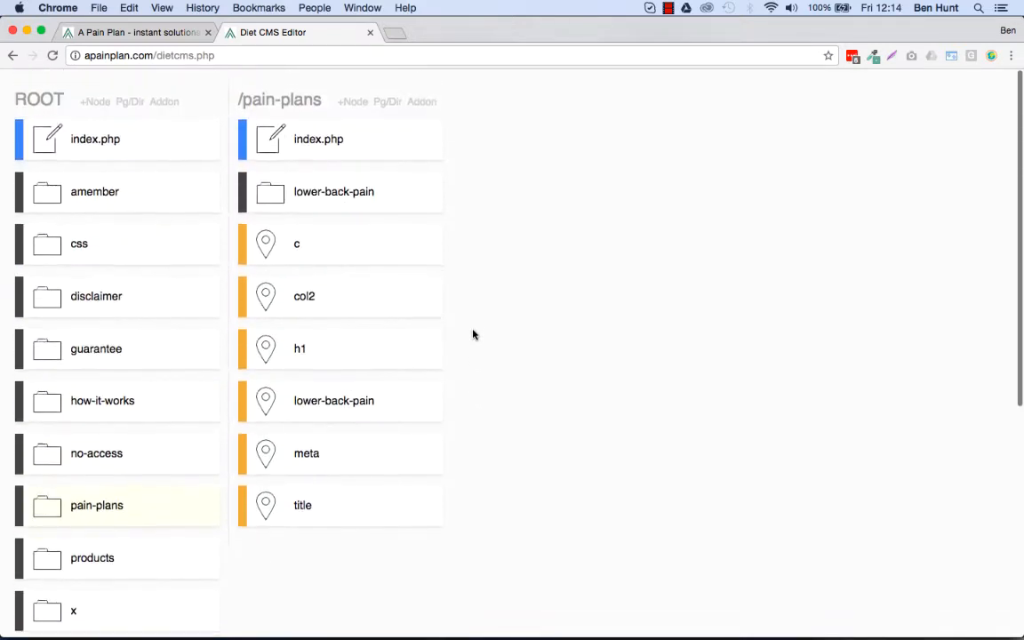
{"action": "left_click", "coordinate": [334, 192]}
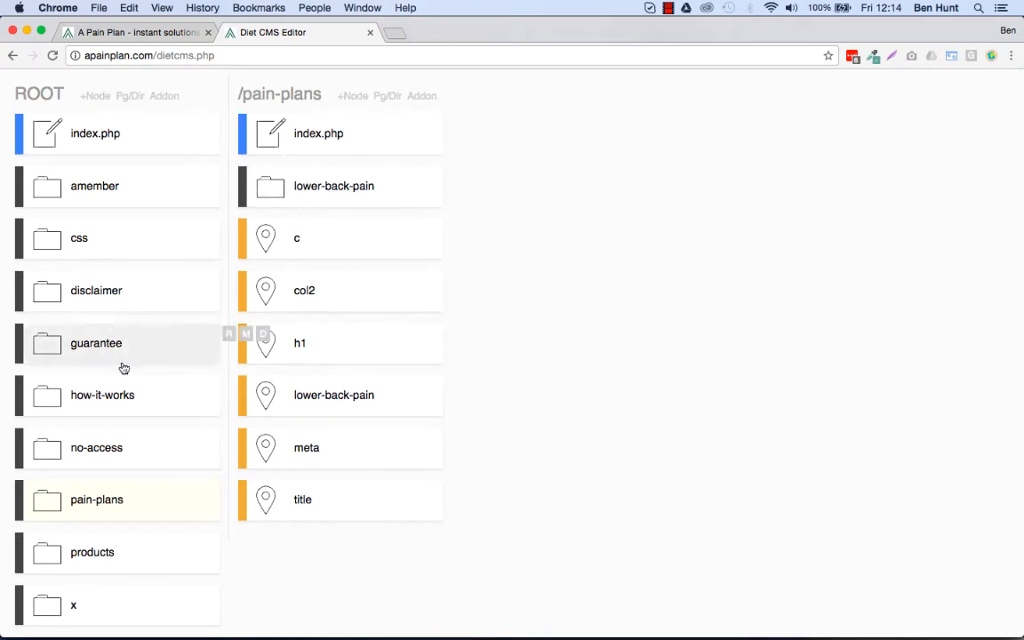
{"action": "left_click", "coordinate": [96, 133]}
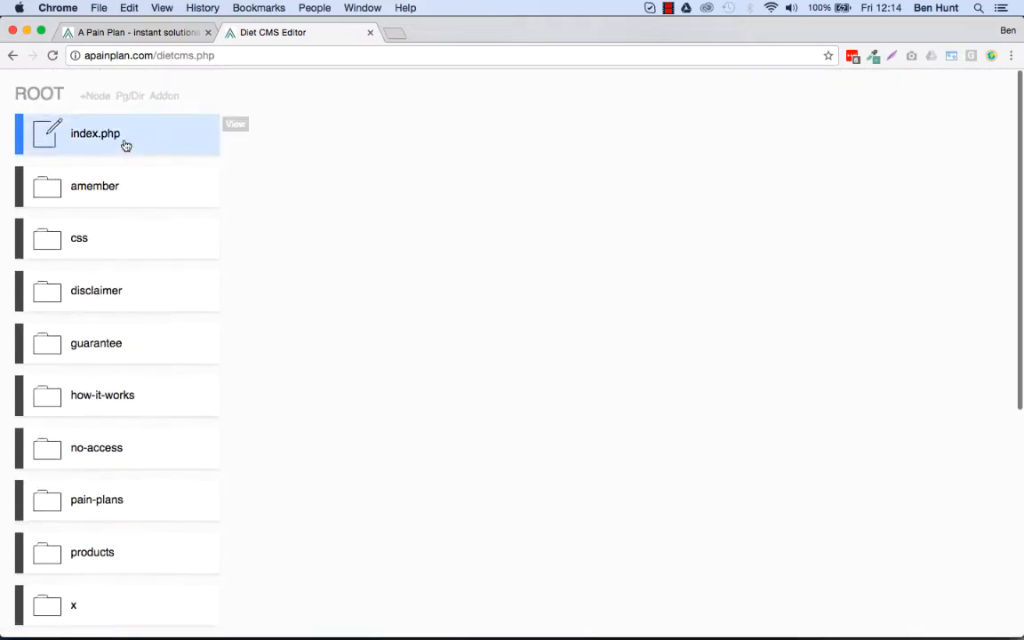
{"action": "left_click", "coordinate": [46, 133]}
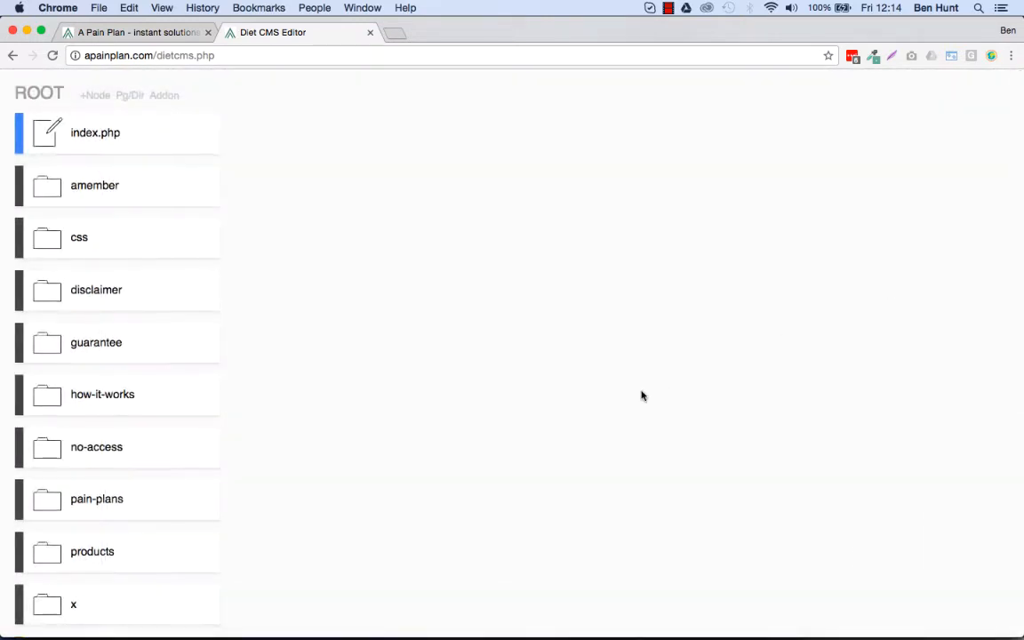
Open the x folder to list index.php, body, fonts, footer, guarantee, head, pp-menu and signupform
{"action": "scroll", "scroll_direction": "down", "scroll_amount": 3}
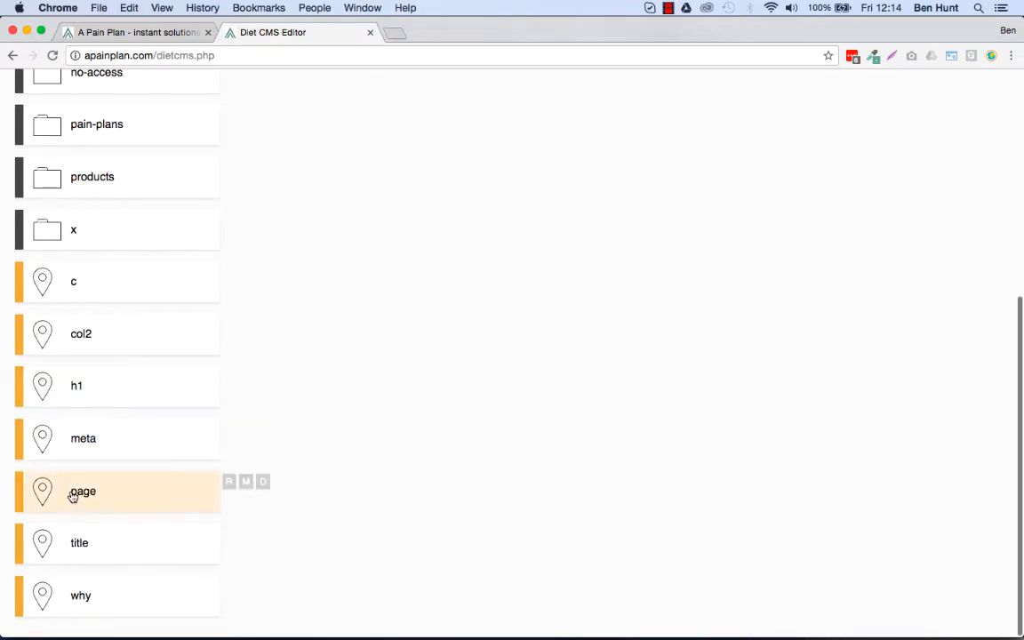
{"action": "mouse_move", "coordinate": [132, 505]}
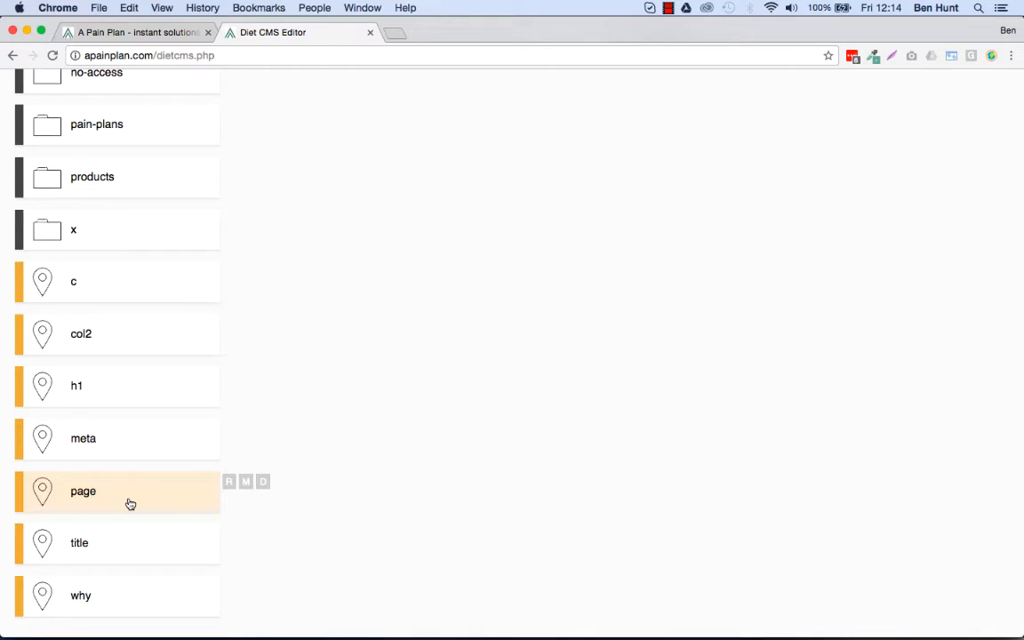
{"action": "left_click", "coordinate": [82, 490]}
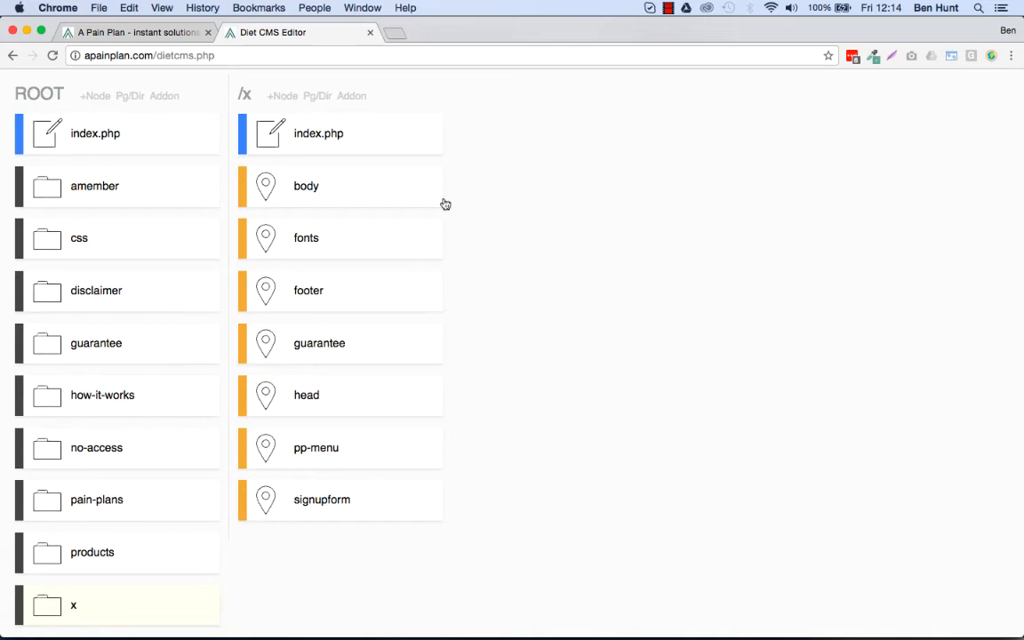
{"action": "left_click", "coordinate": [305, 187]}
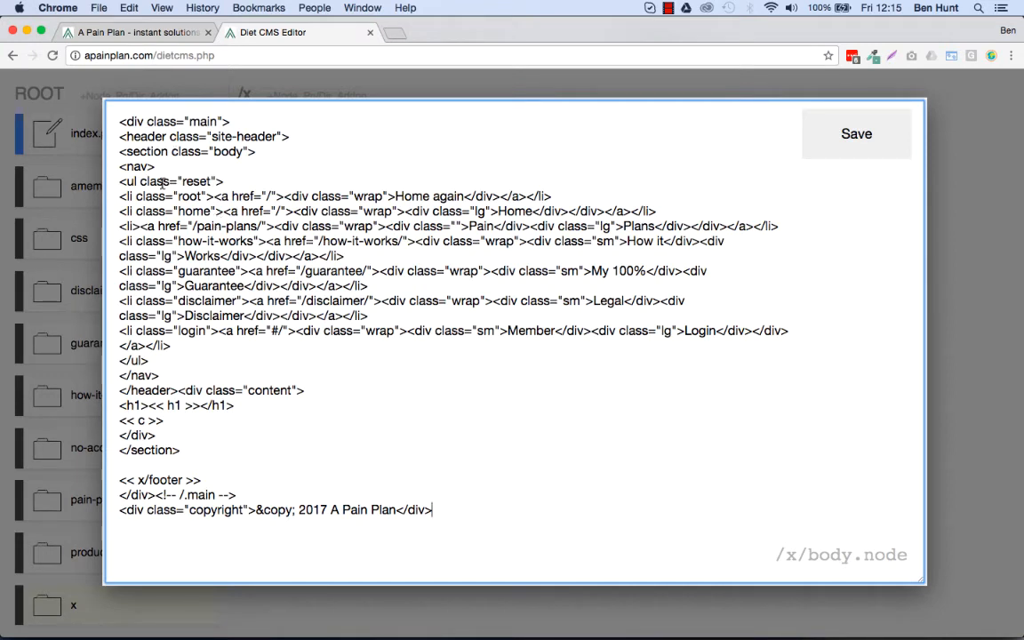
{"action": "mouse_move", "coordinate": [259, 407]}
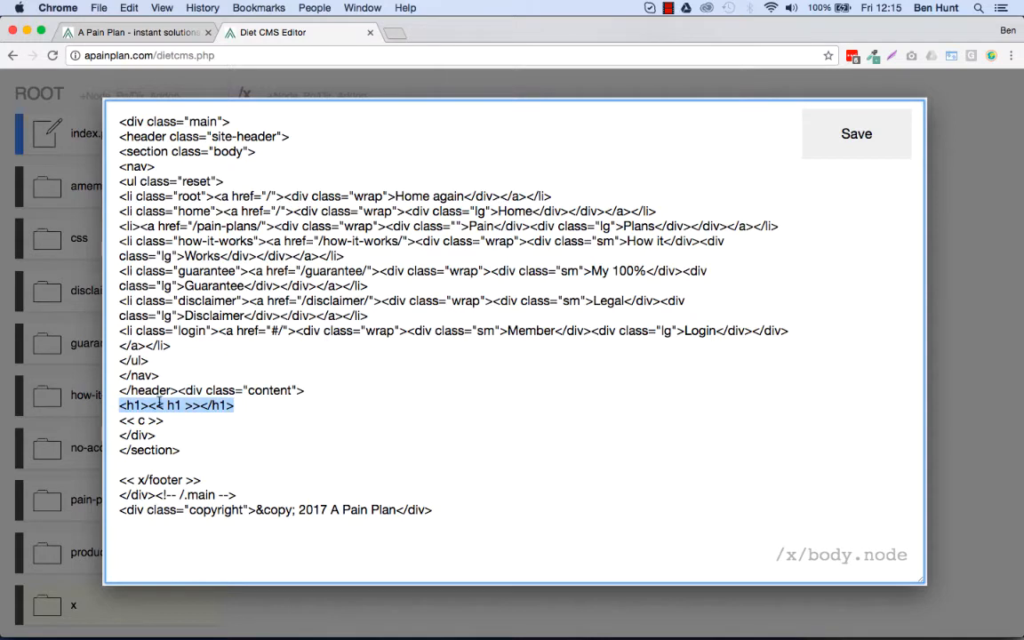
{"action": "left_click", "coordinate": [234, 405]}
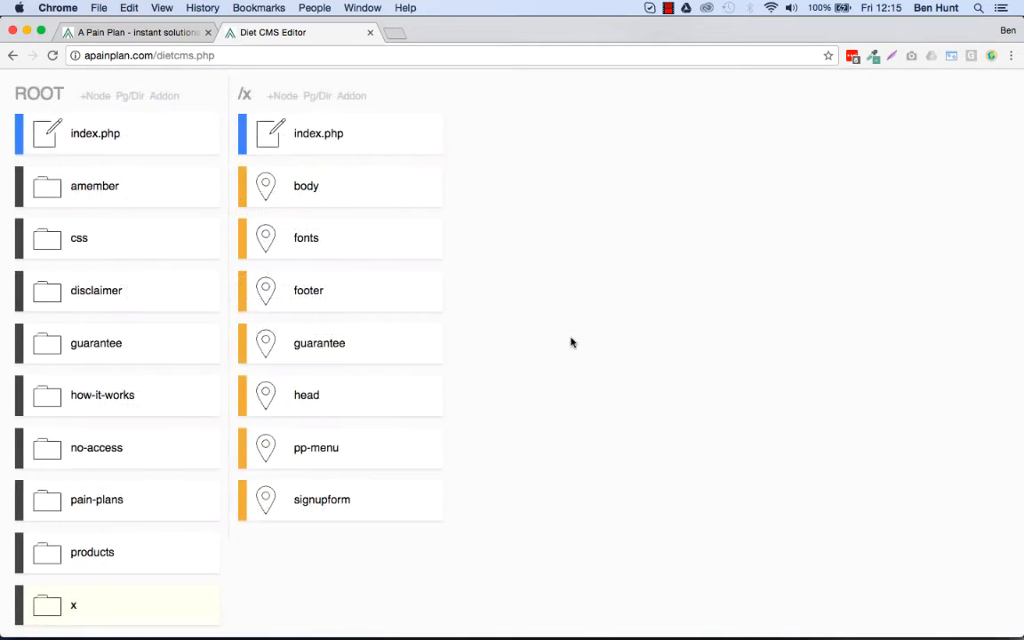
{"action": "mouse_move", "coordinate": [464, 243]}
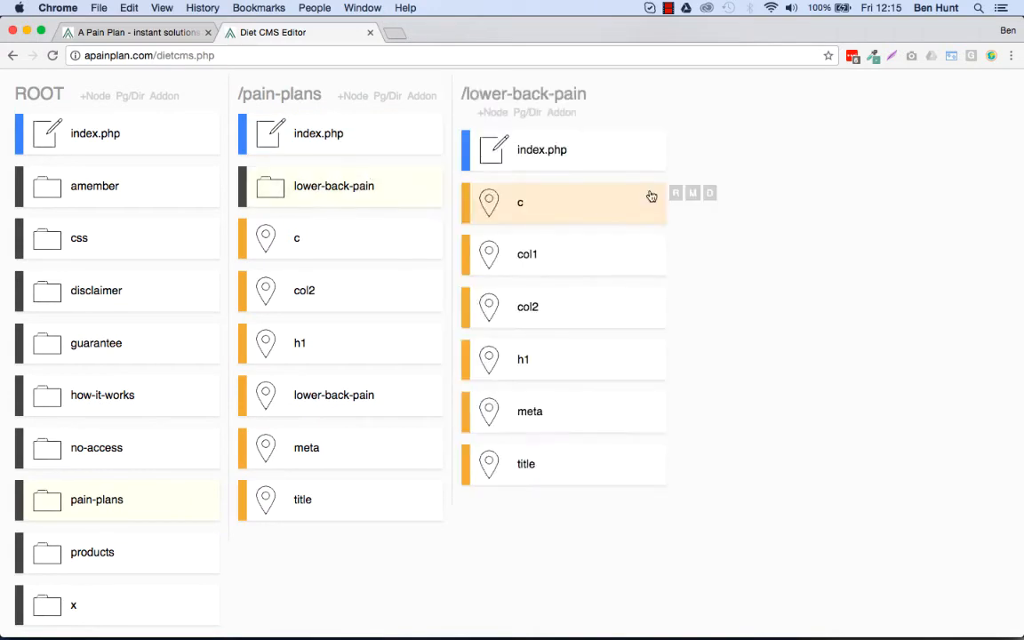
List the lower-back-pain page nodes (c, col1, col2, h1, meta, title), then switch to the live site
{"action": "left_click", "coordinate": [540, 149]}
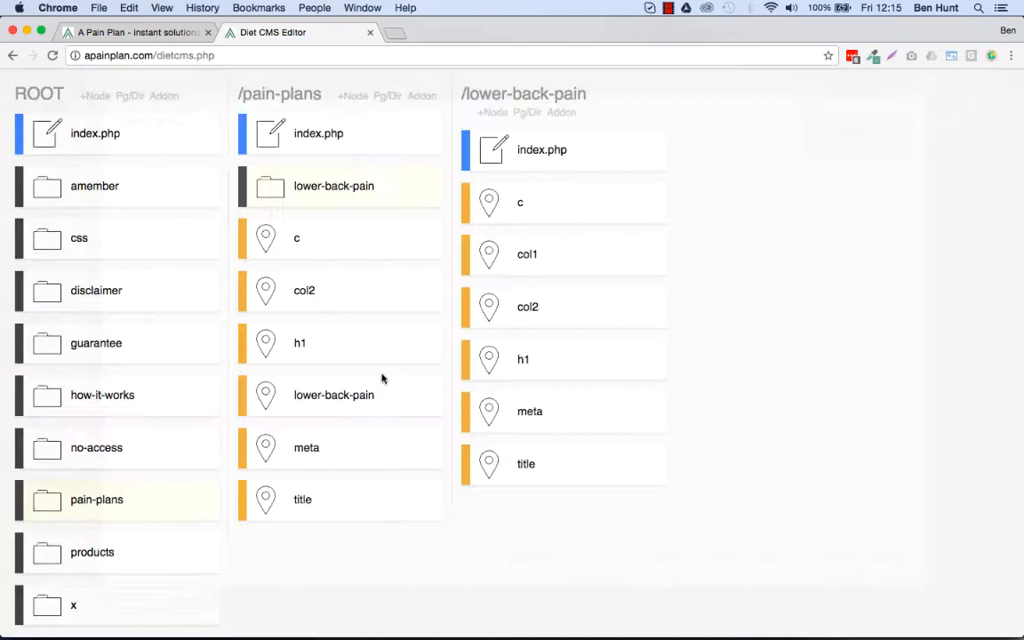
{"action": "scroll", "scroll_direction": "down", "scroll_amount": 3}
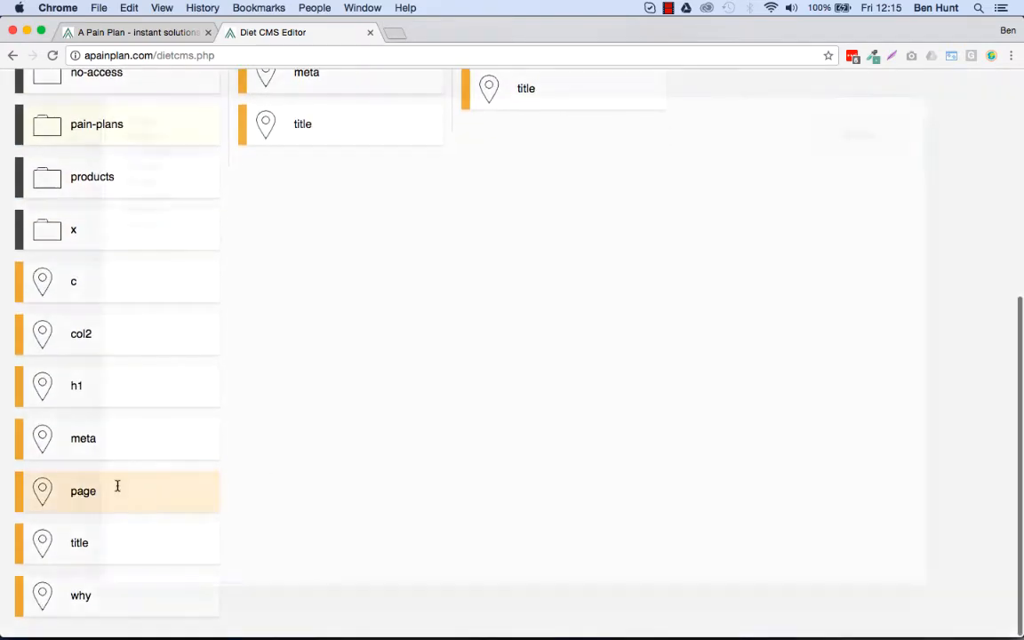
{"action": "left_click", "coordinate": [82, 491]}
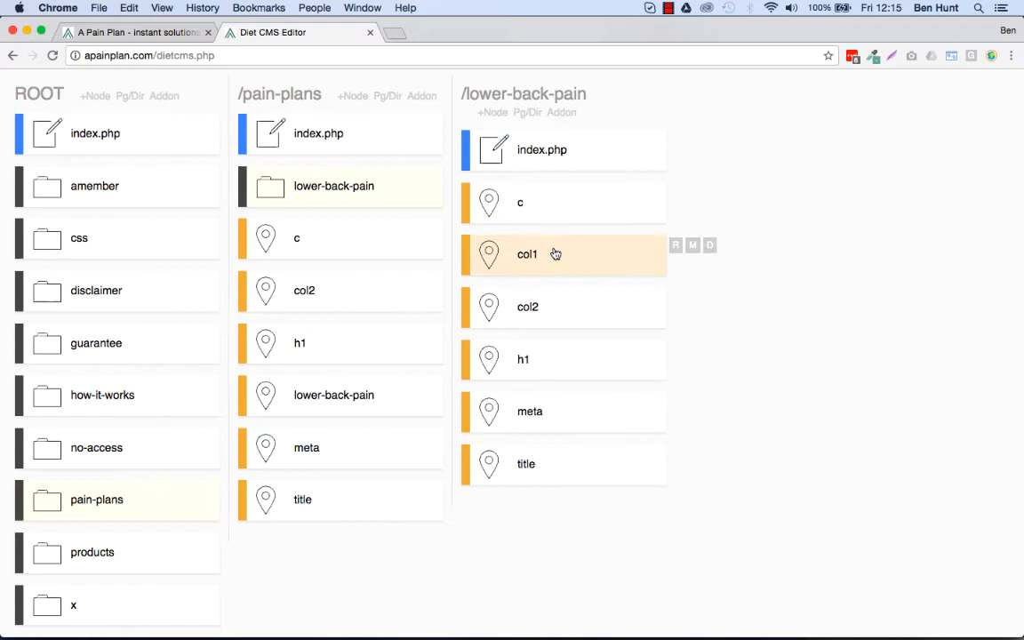
{"action": "left_click", "coordinate": [133, 32]}
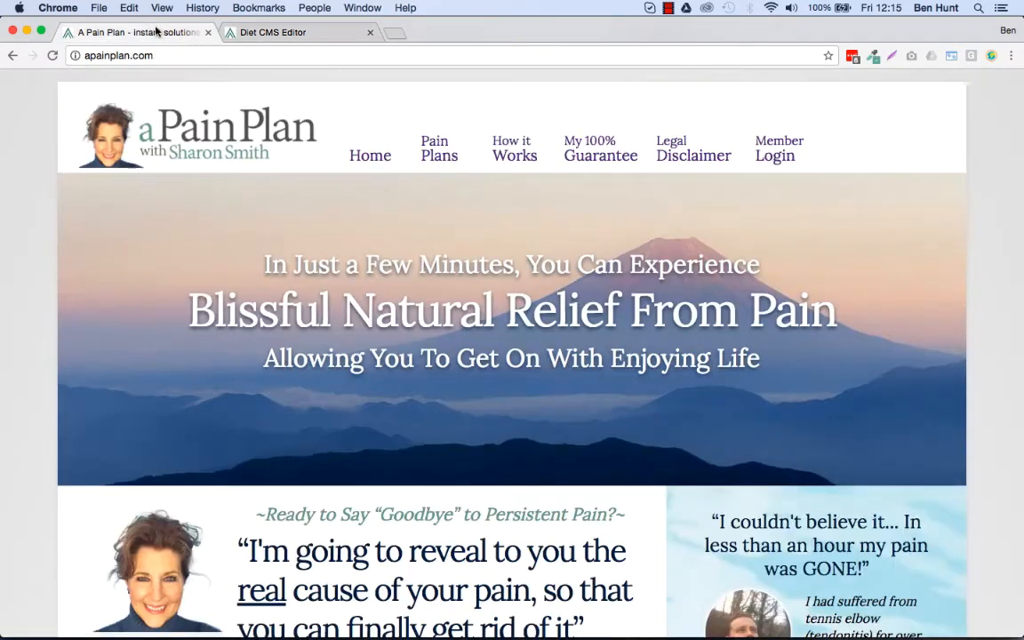
Navigate the live site to Pain Plans and its Lower Back Pain page, then return to the CMS editor
{"action": "left_click", "coordinate": [439, 147]}
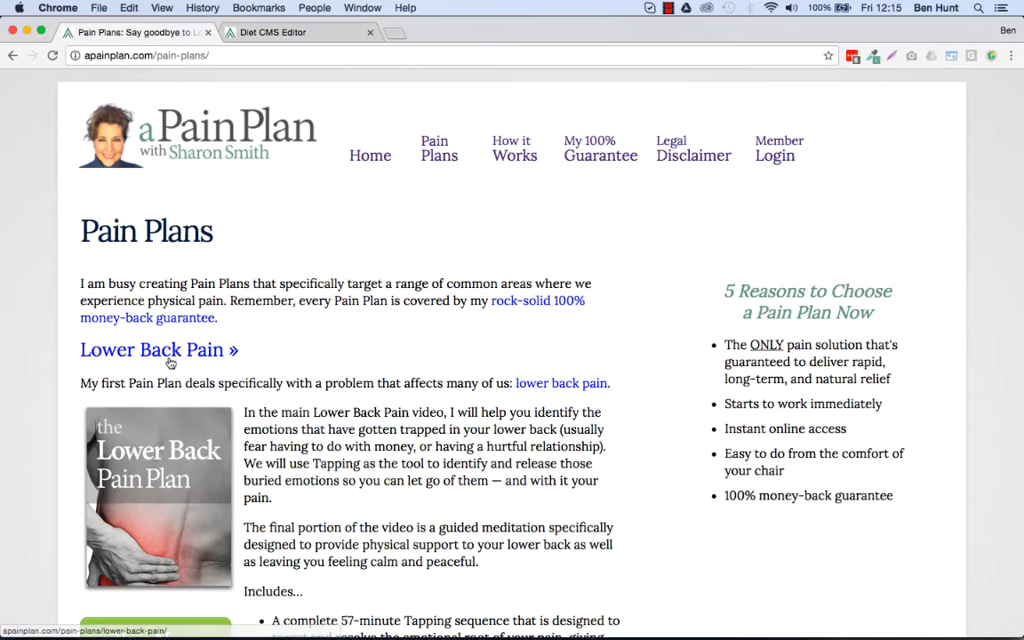
{"action": "scroll", "scroll_direction": "down", "scroll_amount": 3}
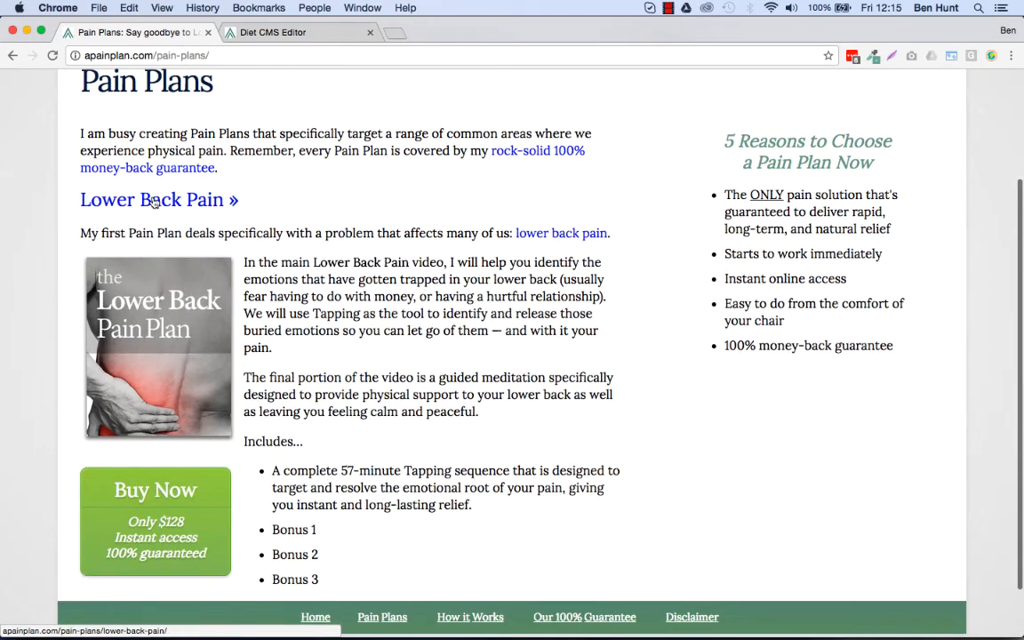
{"action": "left_click", "coordinate": [151, 199]}
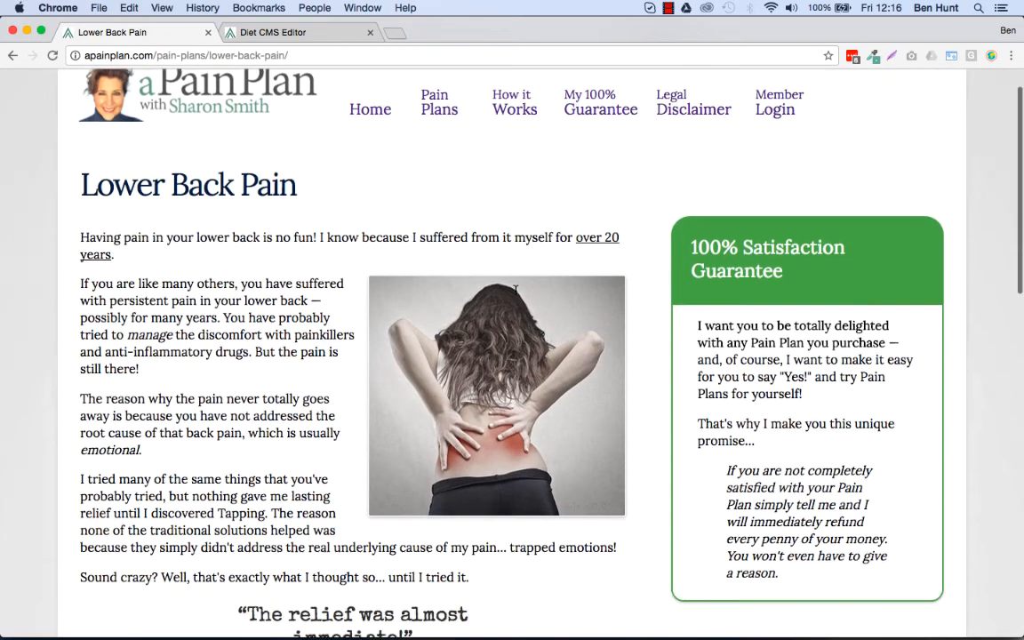
{"action": "scroll", "scroll_direction": "up", "scroll_amount": 3}
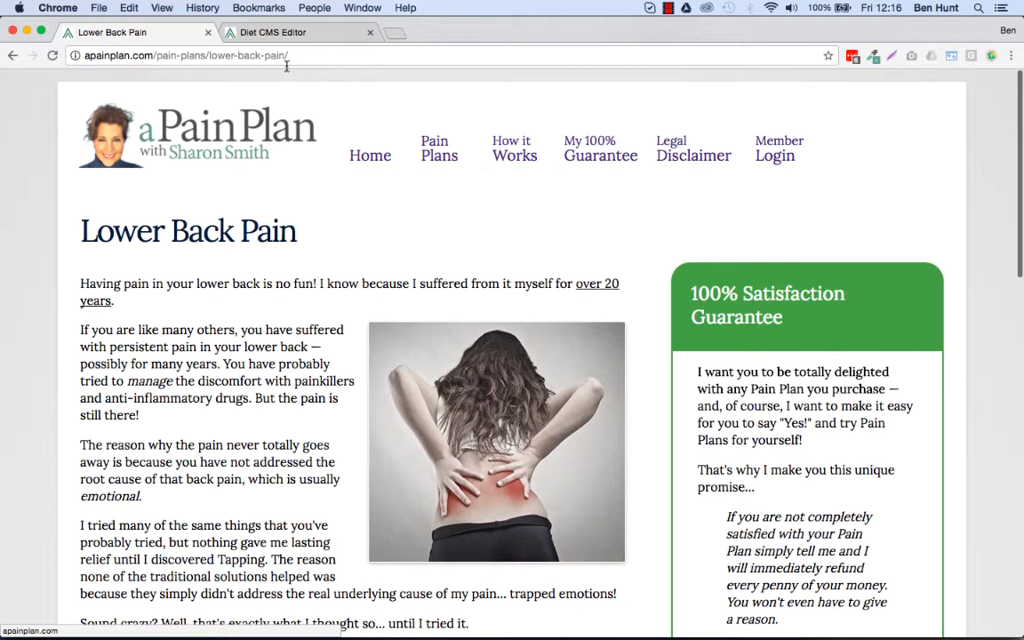
{"action": "left_click", "coordinate": [273, 32]}
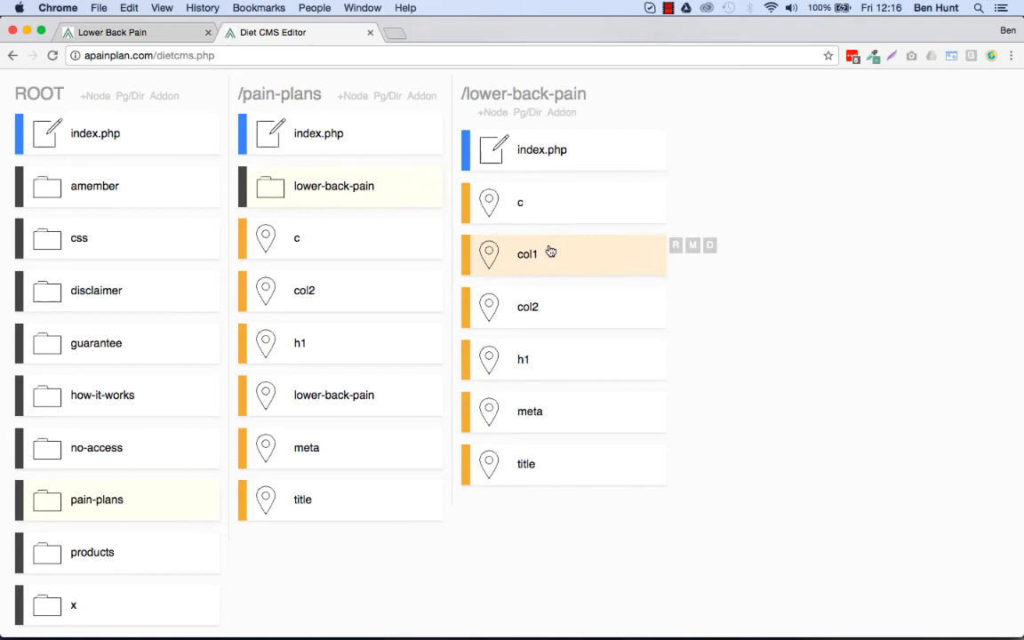
Edit the h1 node so the heading reads 'Lower Back Pain :-)' and save it
{"action": "left_click", "coordinate": [522, 359]}
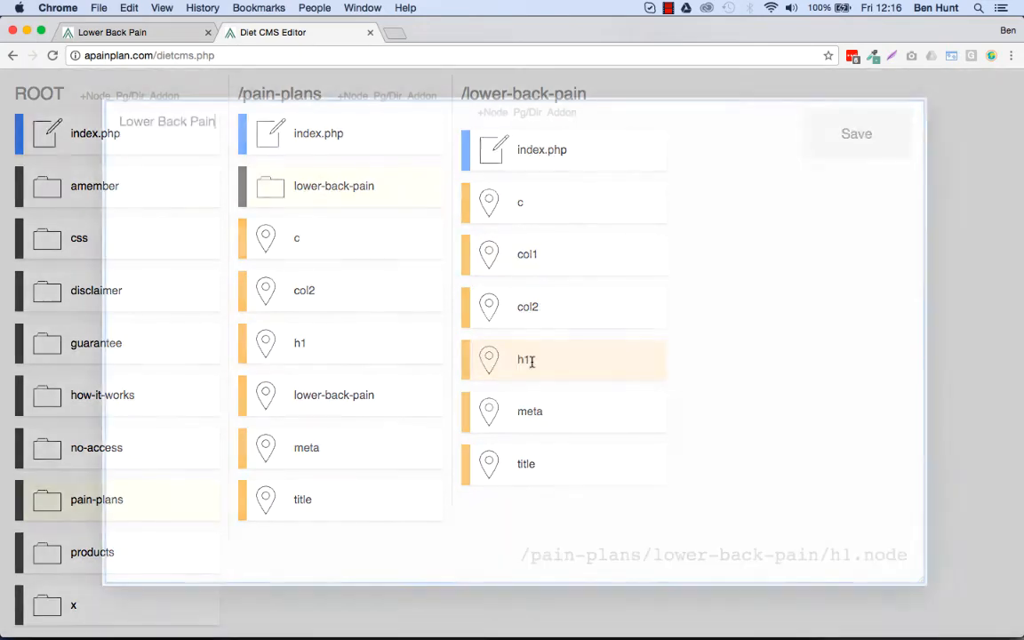
{"action": "left_click", "coordinate": [526, 359]}
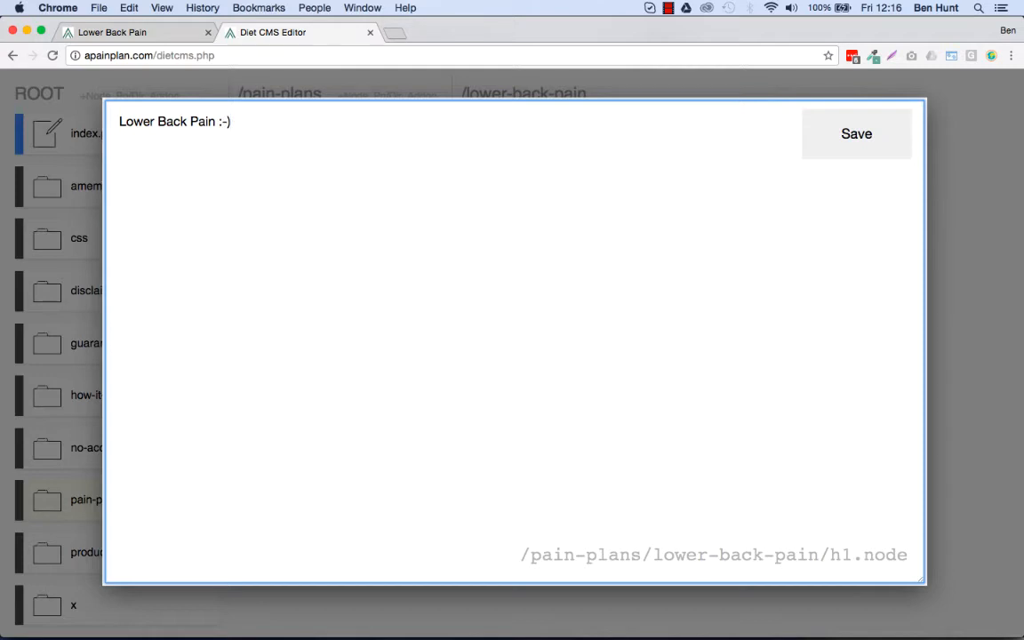
{"action": "left_click", "coordinate": [855, 133]}
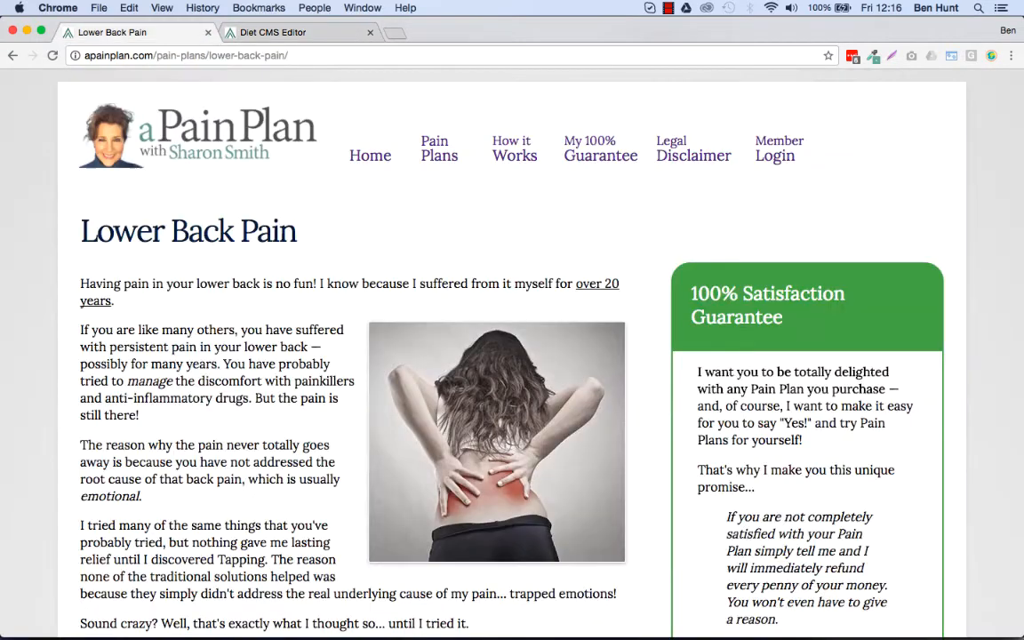
{"action": "type", "text": ":-)"}
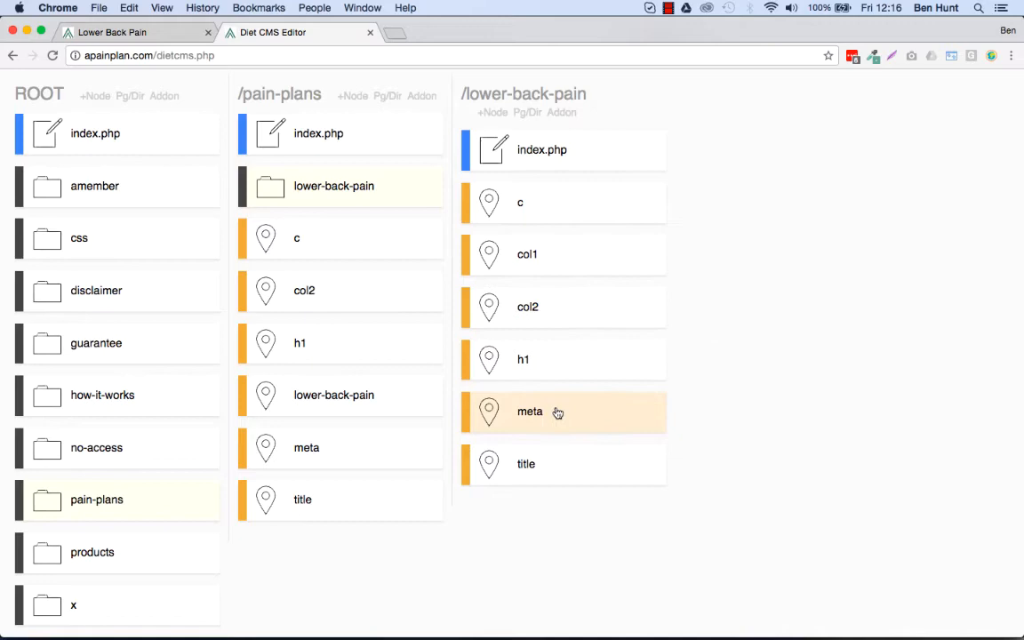
{"action": "left_click", "coordinate": [530, 412]}
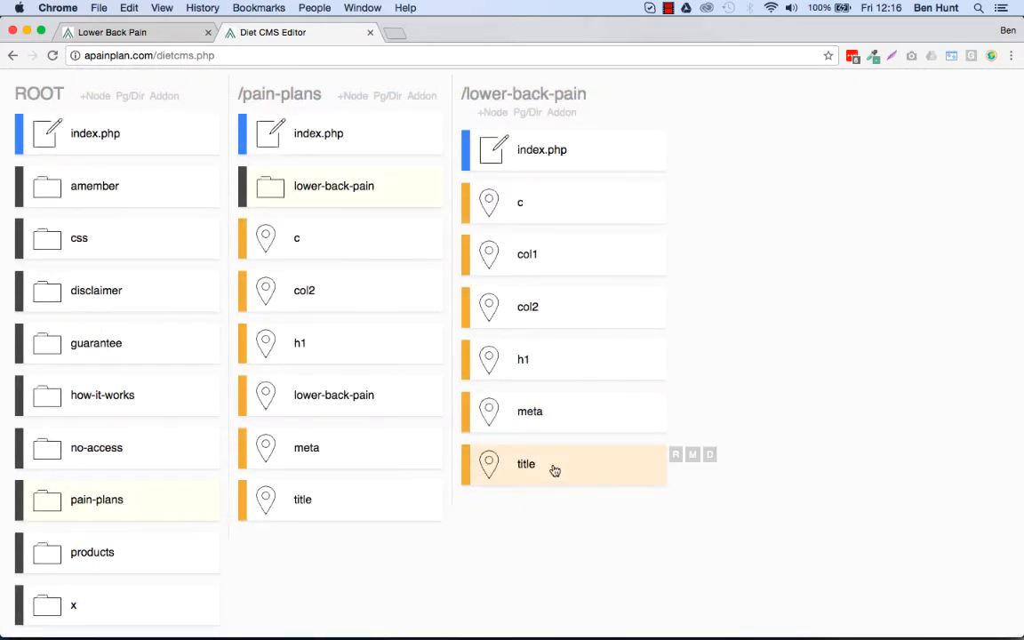
{"action": "mouse_move", "coordinate": [347, 80]}
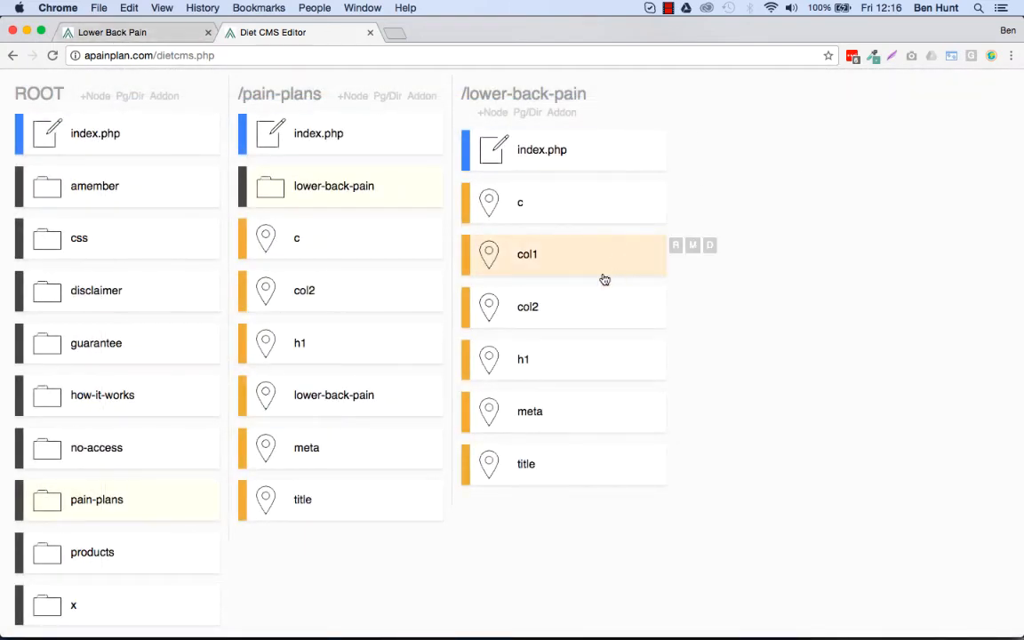
{"action": "left_click", "coordinate": [526, 306]}
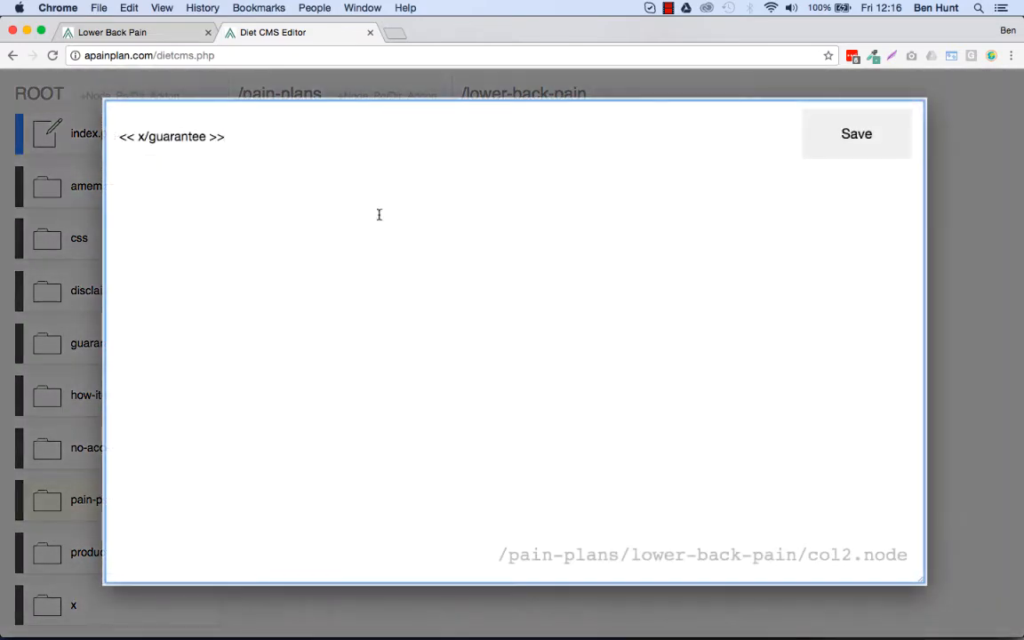
{"action": "left_click", "coordinate": [222, 135]}
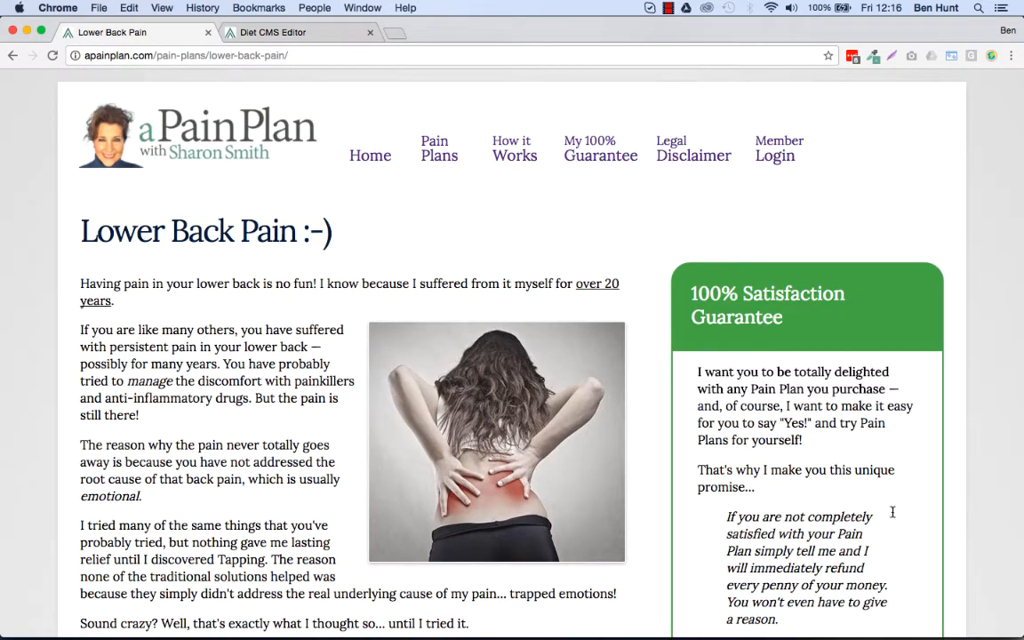
{"action": "left_click", "coordinate": [274, 32]}
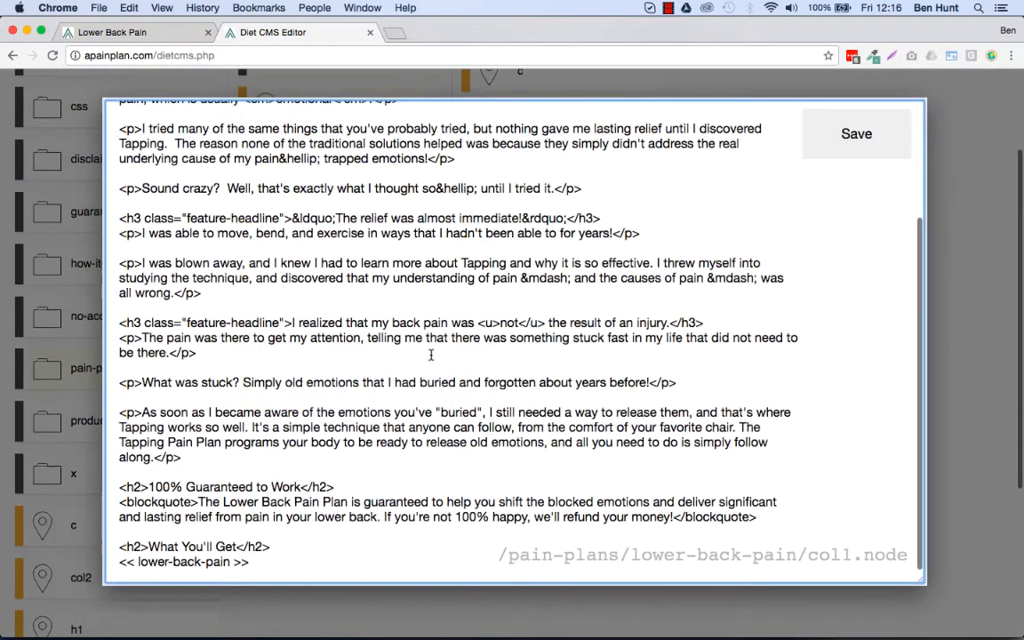
{"action": "scroll", "scroll_direction": "up", "scroll_amount": 3}
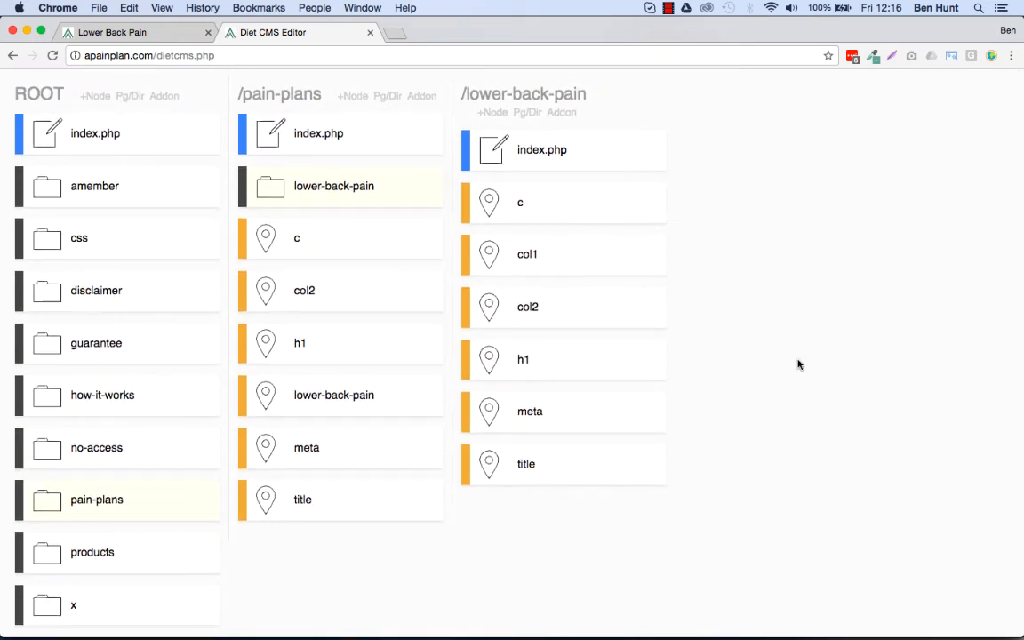
{"action": "mouse_move", "coordinate": [87, 270]}
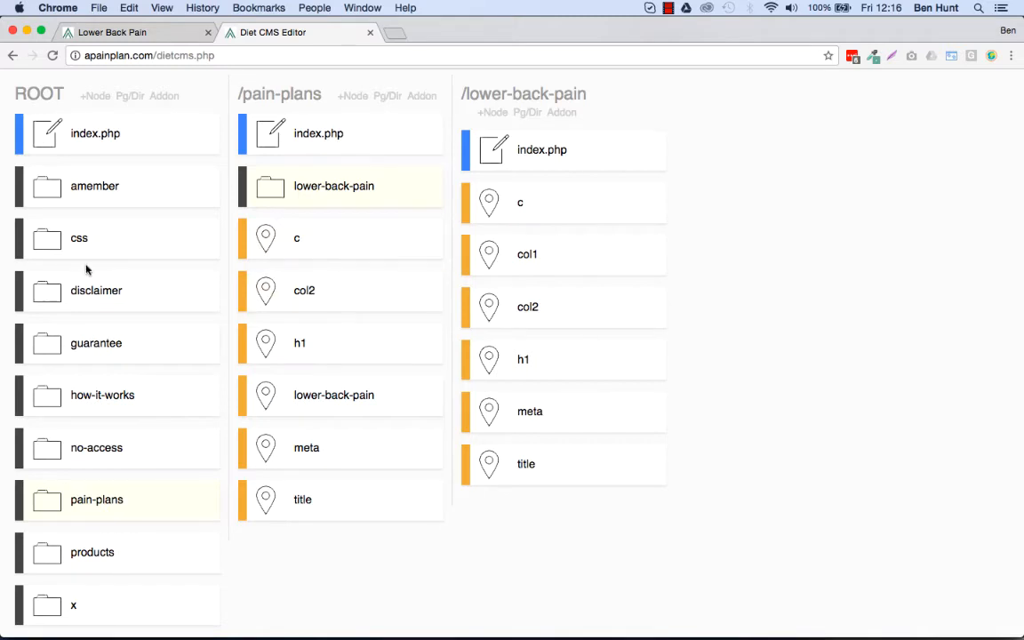
{"action": "scroll", "scroll_direction": "down", "scroll_amount": 3}
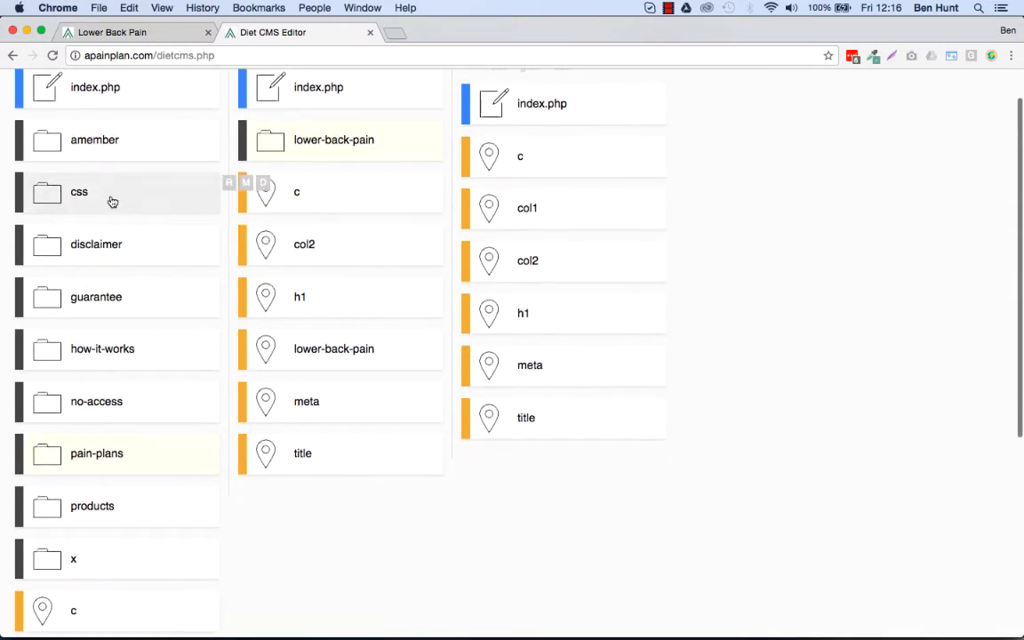
{"action": "left_click", "coordinate": [78, 192]}
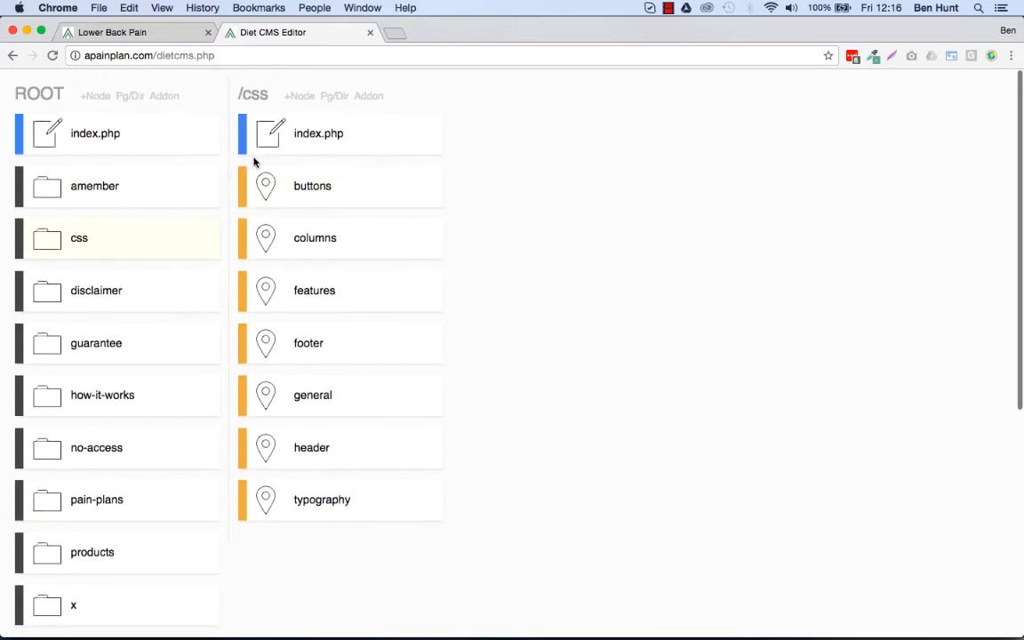
{"action": "left_click", "coordinate": [317, 133]}
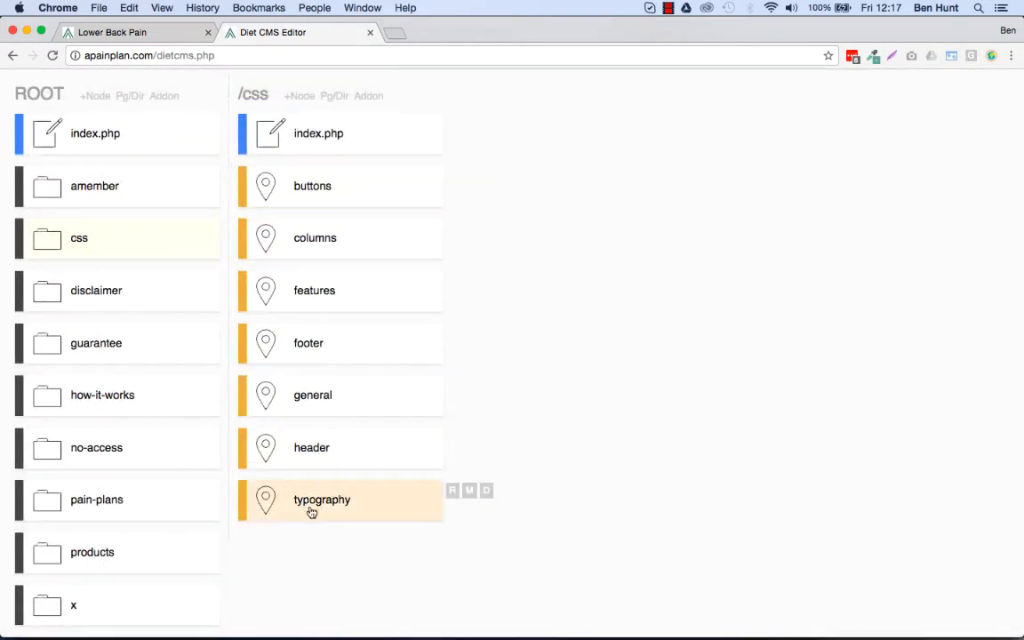
{"action": "left_click", "coordinate": [313, 186]}
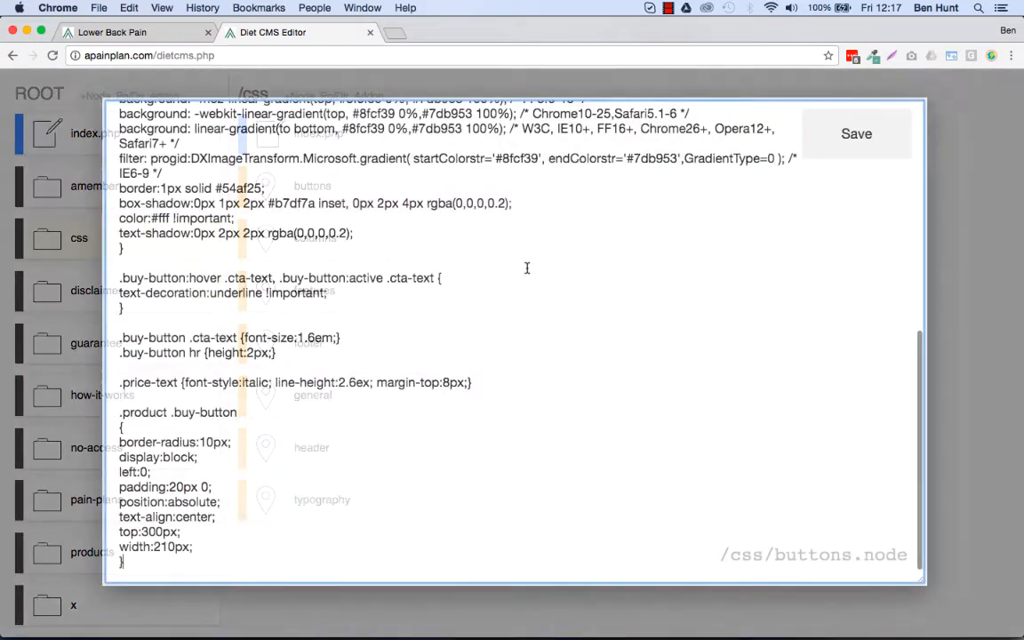
{"action": "scroll", "scroll_direction": "up", "scroll_amount": 3}
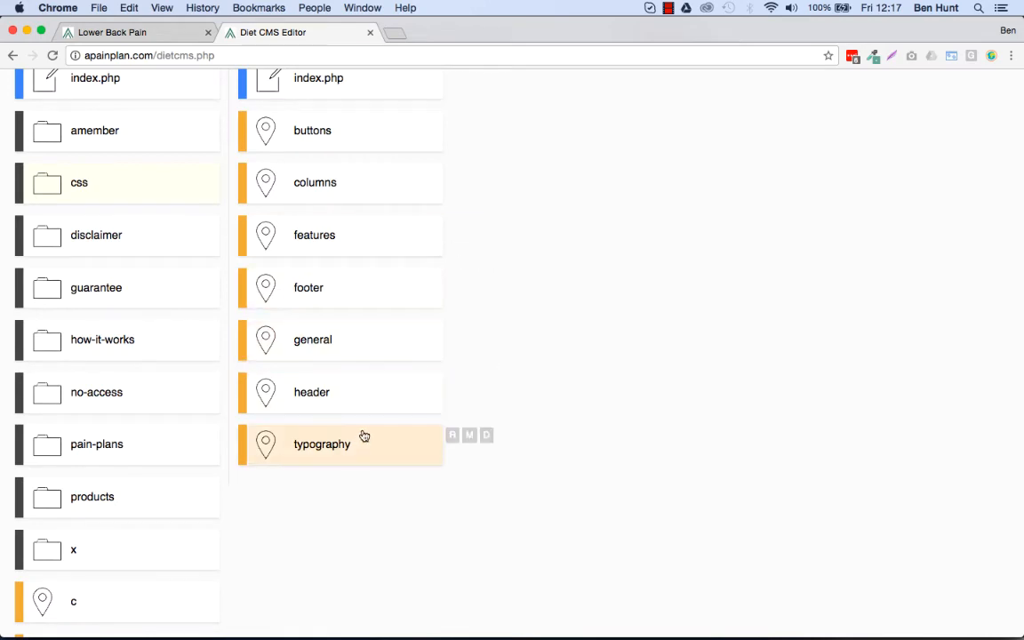
{"action": "left_click", "coordinate": [322, 445]}
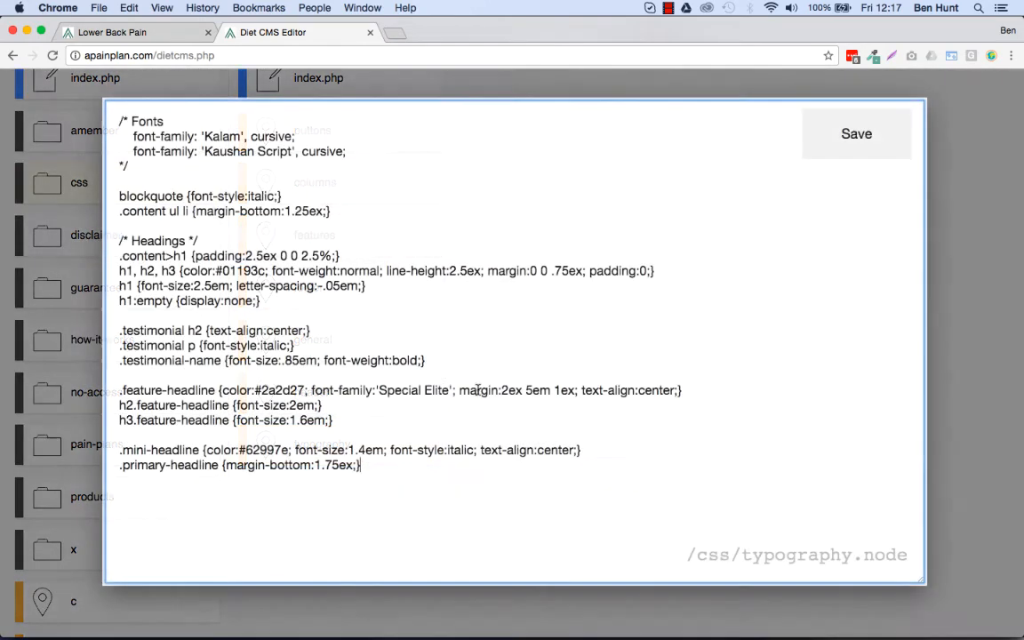
{"action": "mouse_move", "coordinate": [814, 380]}
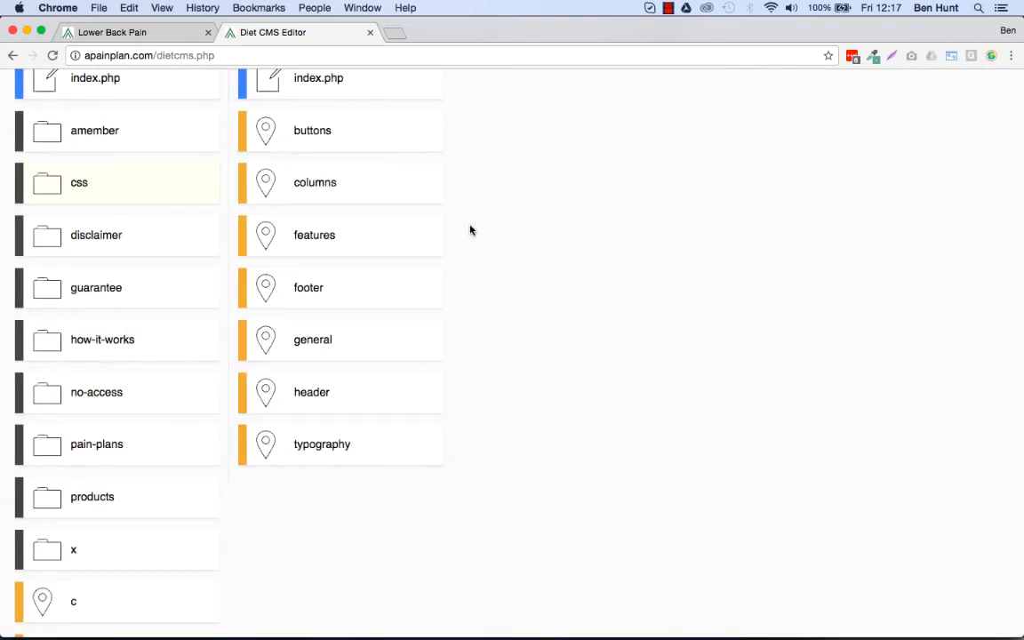
{"action": "scroll", "scroll_direction": "up", "scroll_amount": 3}
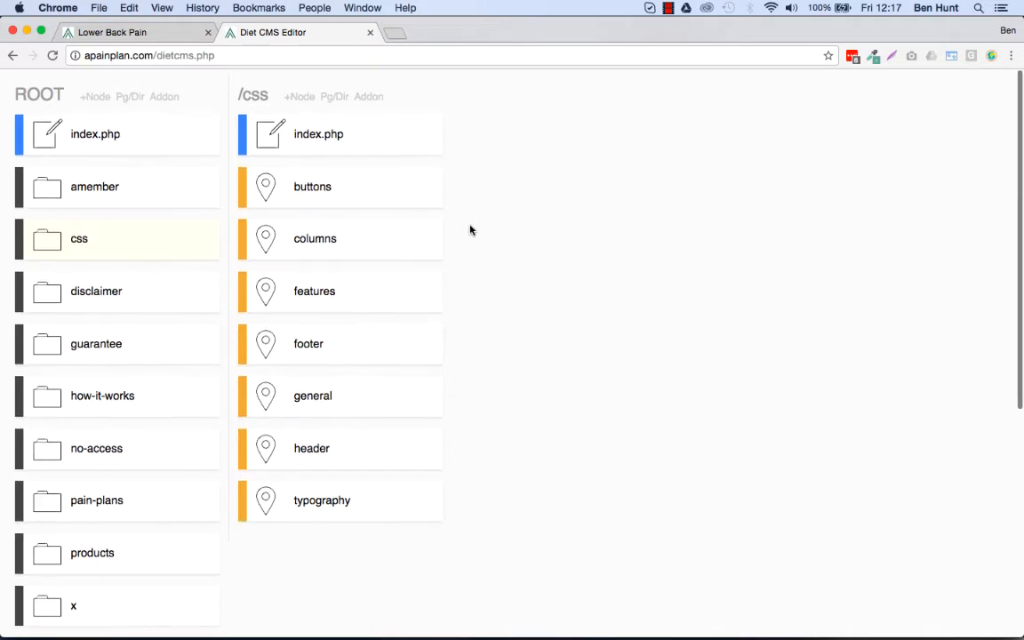
{"action": "mouse_move", "coordinate": [368, 98]}
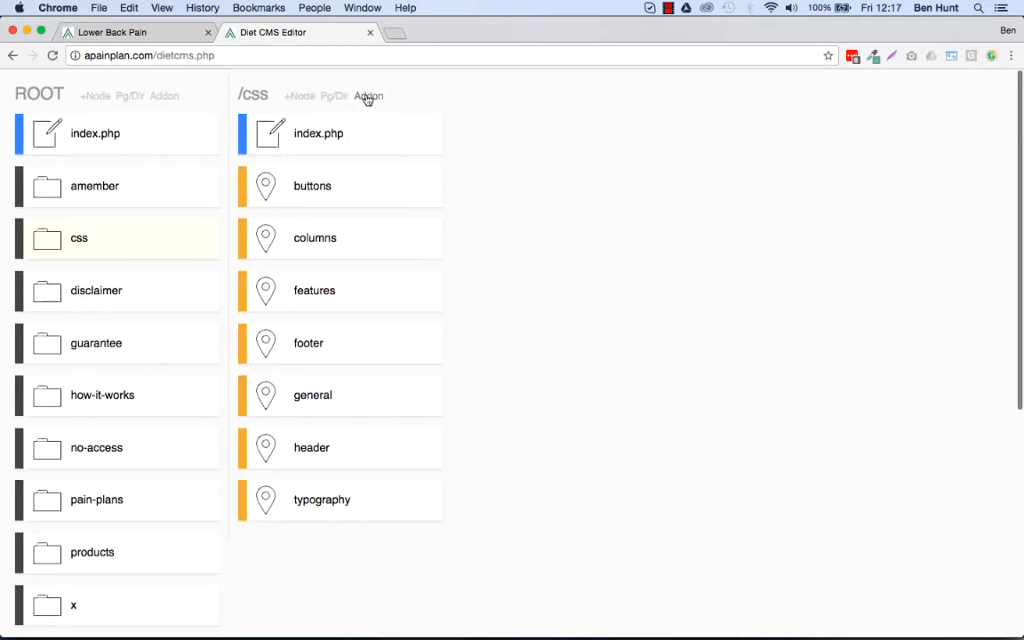
{"action": "mouse_move", "coordinate": [524, 202]}
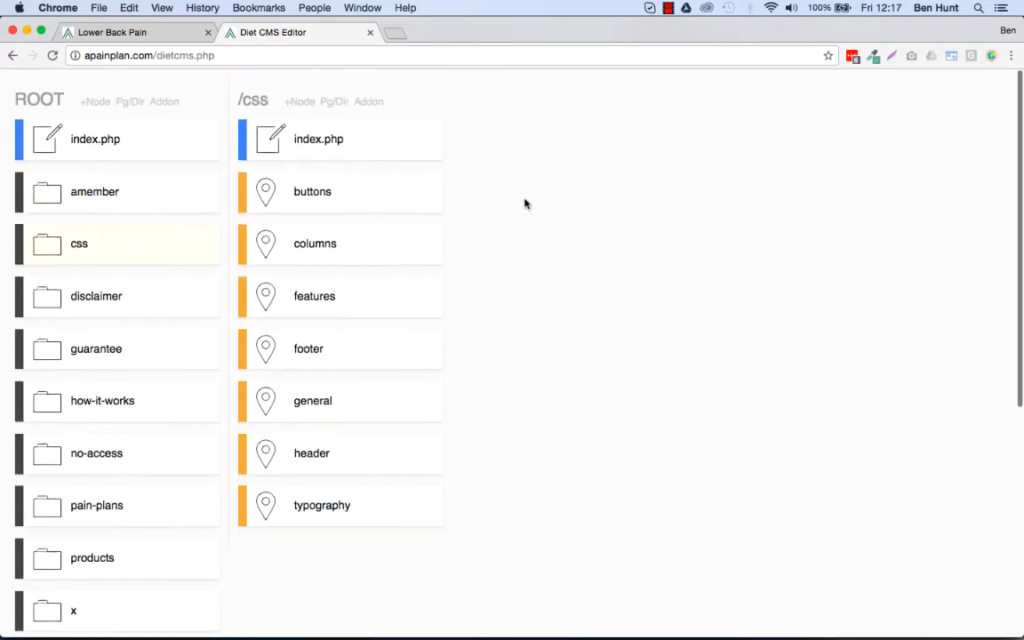
{"action": "scroll", "scroll_direction": "up", "scroll_amount": 3}
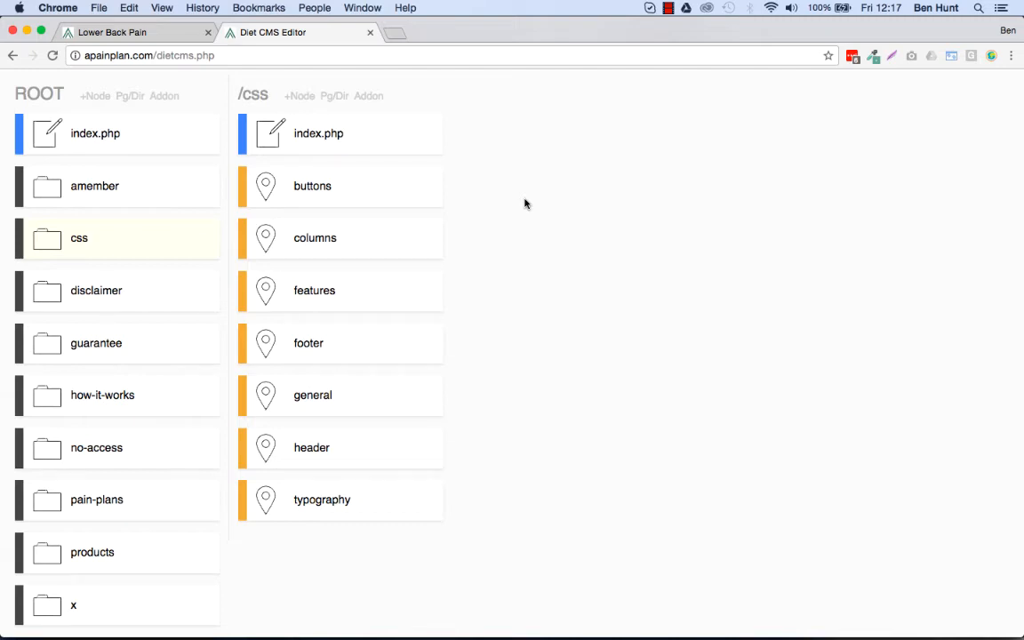
{"action": "scroll", "scroll_direction": "down", "scroll_amount": 3}
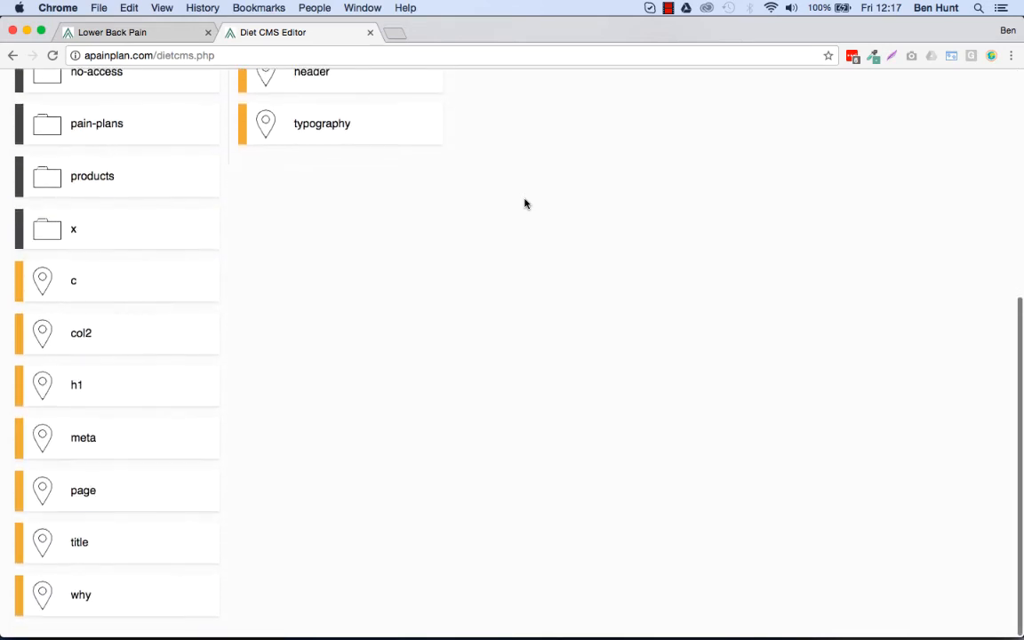
{"action": "scroll", "scroll_direction": "up", "scroll_amount": 3}
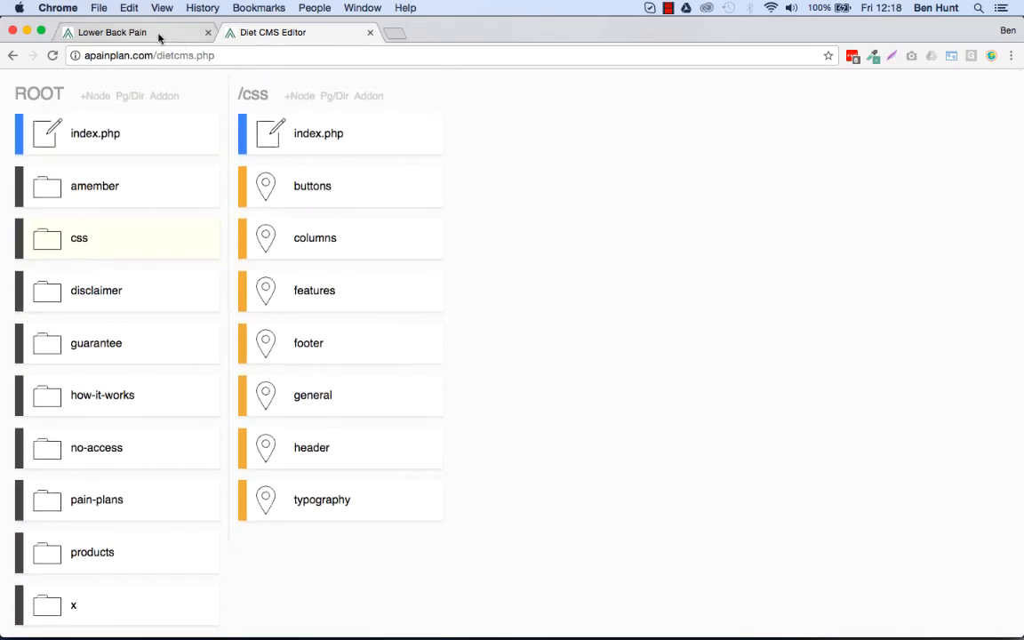
Check the live Lower Back Pain :-) page and the Pain Plans page, then return to the CMS editor
{"action": "left_click", "coordinate": [114, 32]}
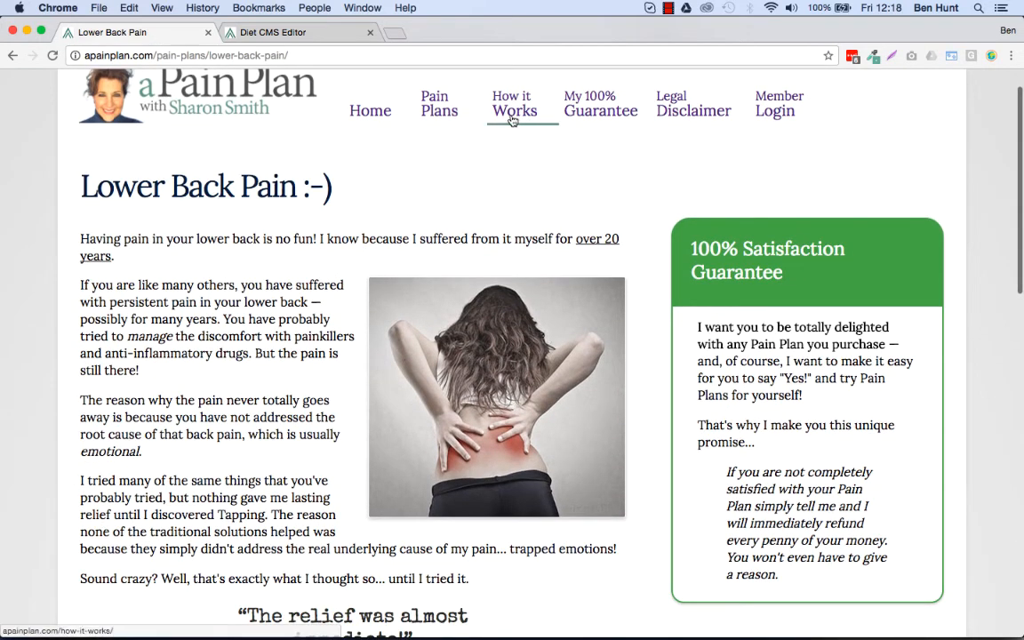
{"action": "left_click", "coordinate": [439, 103]}
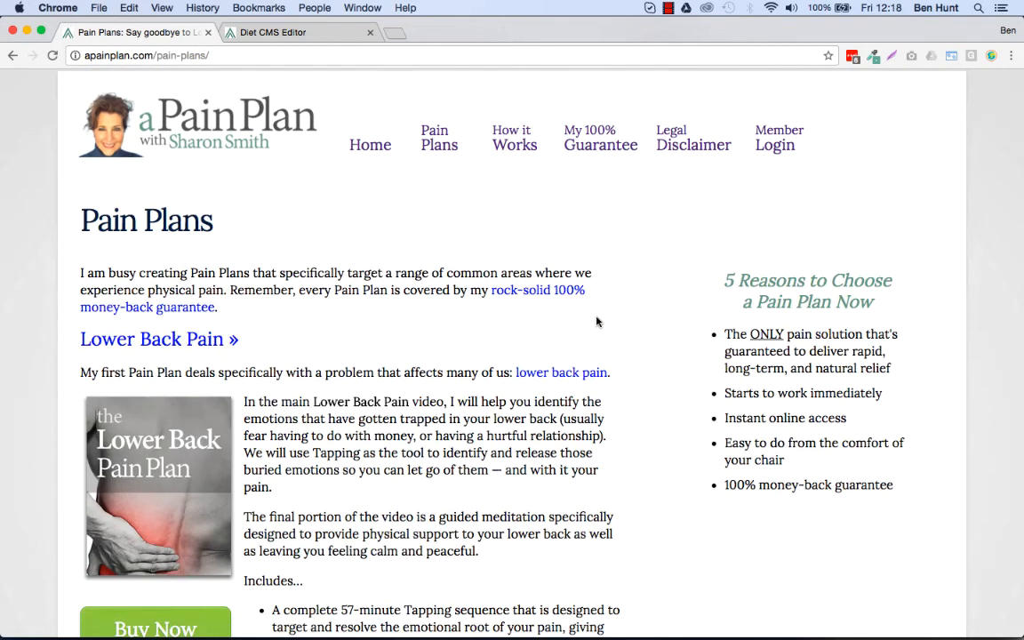
{"action": "scroll", "scroll_direction": "down", "scroll_amount": 3}
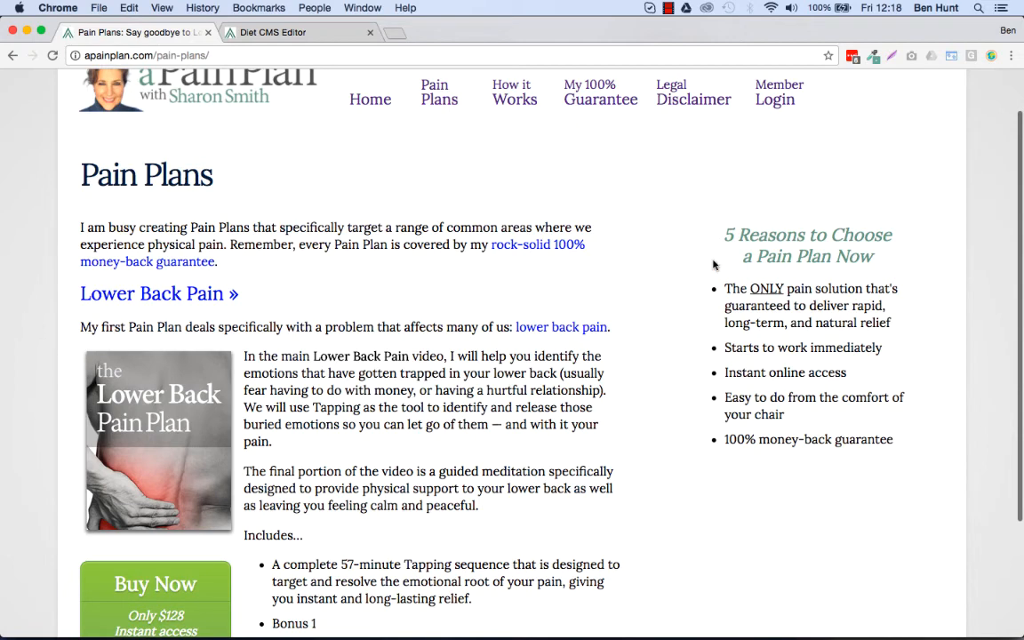
{"action": "mouse_move", "coordinate": [893, 401]}
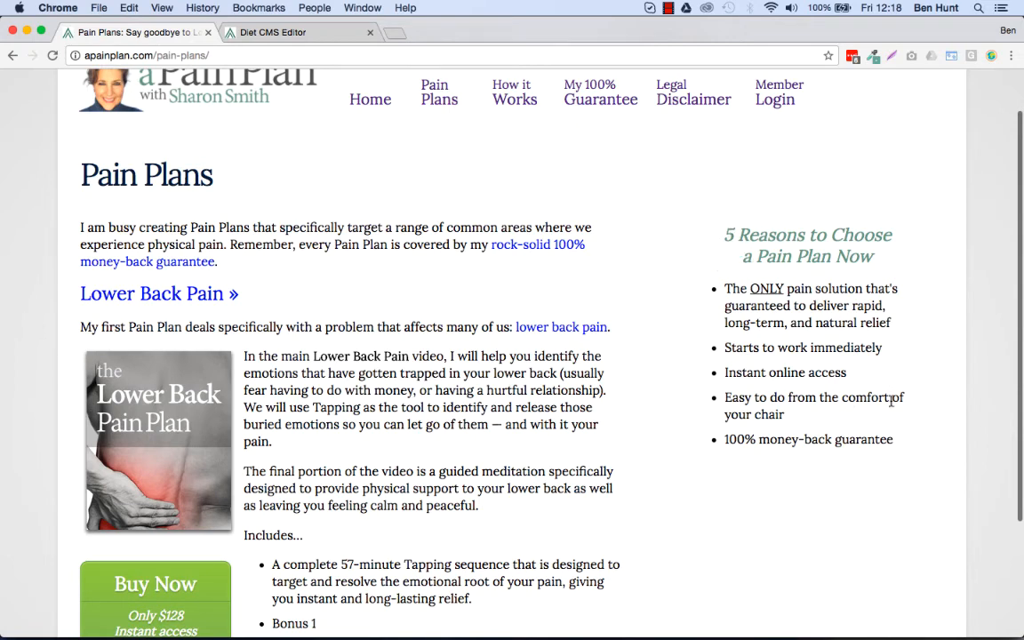
{"action": "scroll", "scroll_direction": "up", "scroll_amount": 3}
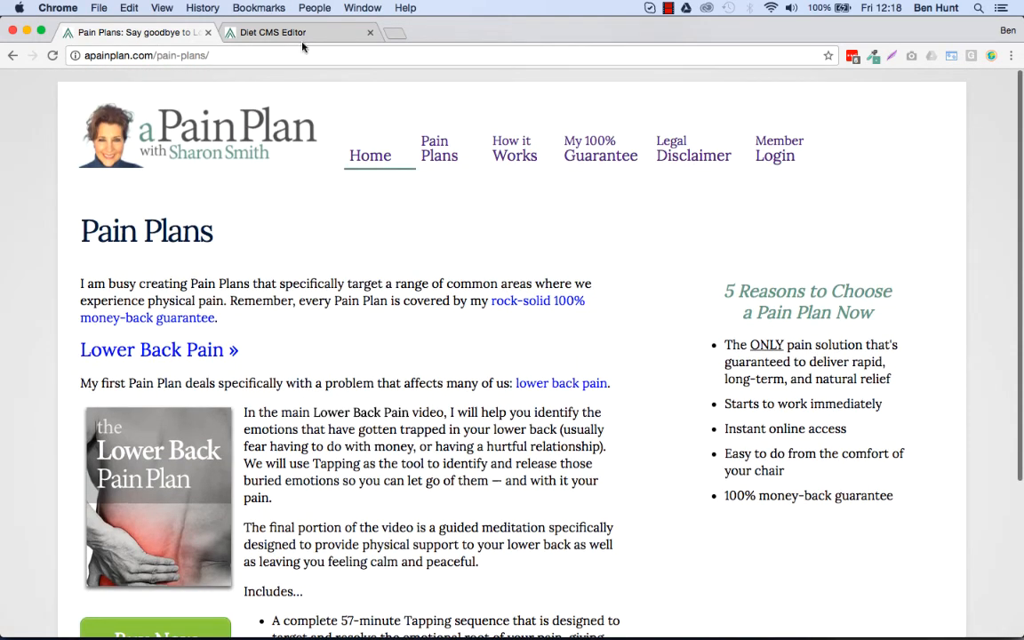
{"action": "left_click", "coordinate": [273, 32]}
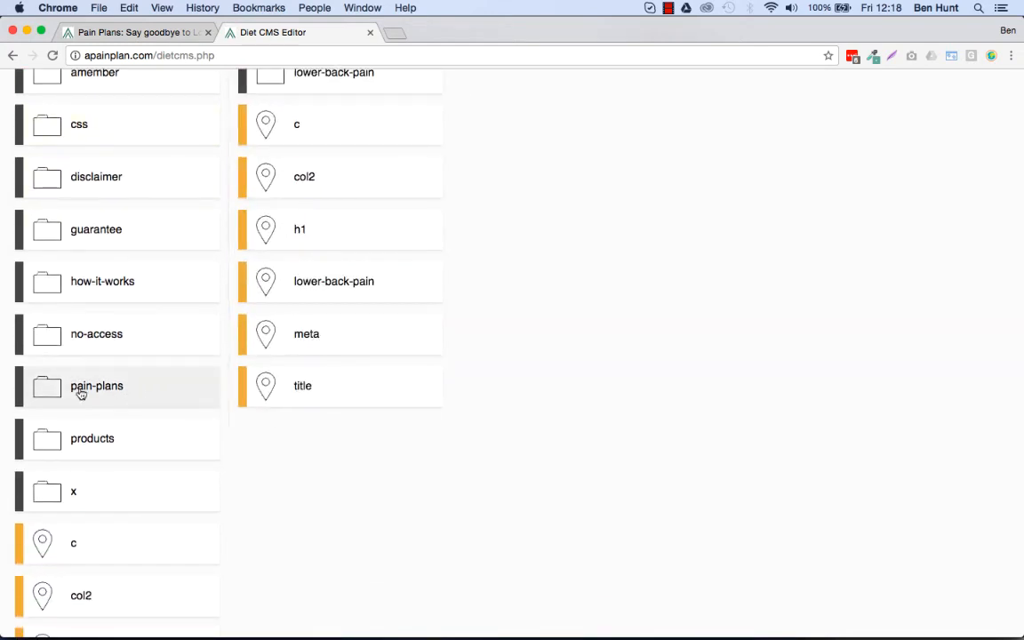
View the pain-plans c and col2 nodes, then open the why node with the '5 Reasons to Choose a Pain Plan Now' markup
{"action": "scroll", "scroll_direction": "up", "scroll_amount": 3}
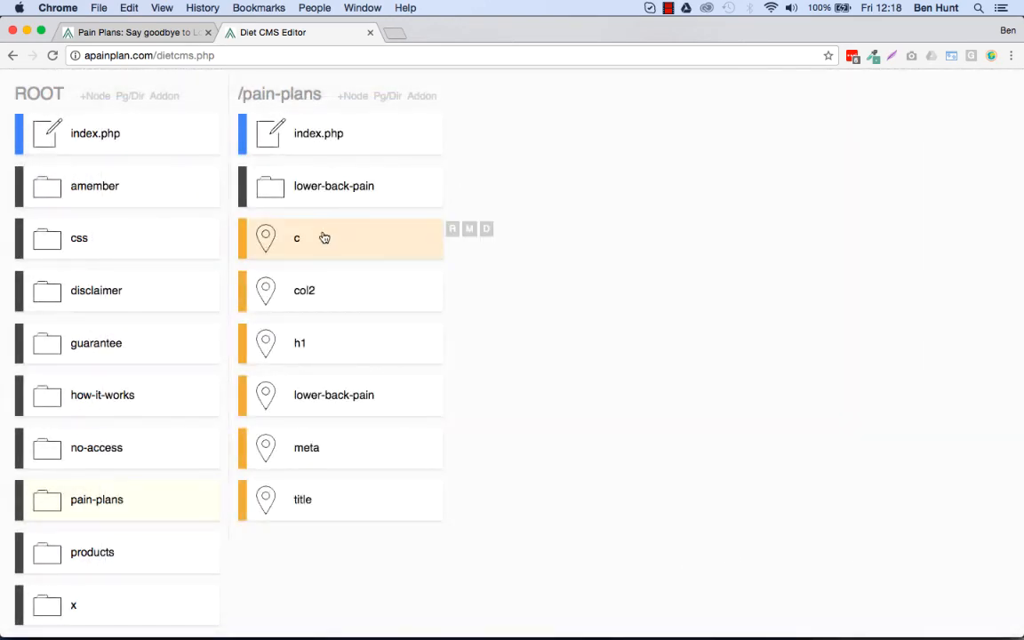
{"action": "left_click", "coordinate": [295, 238]}
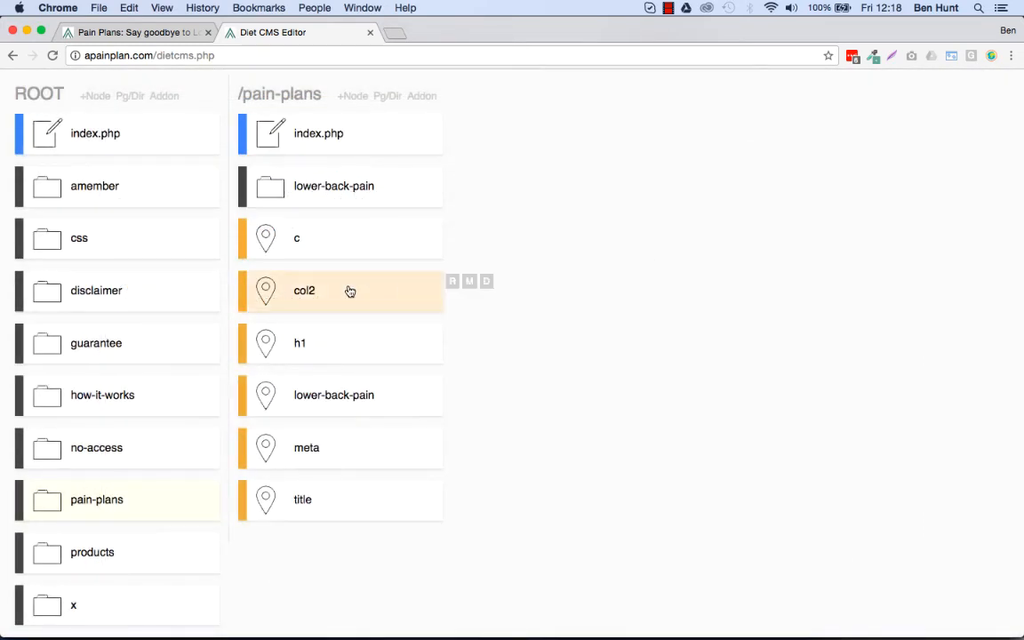
{"action": "left_click", "coordinate": [304, 292]}
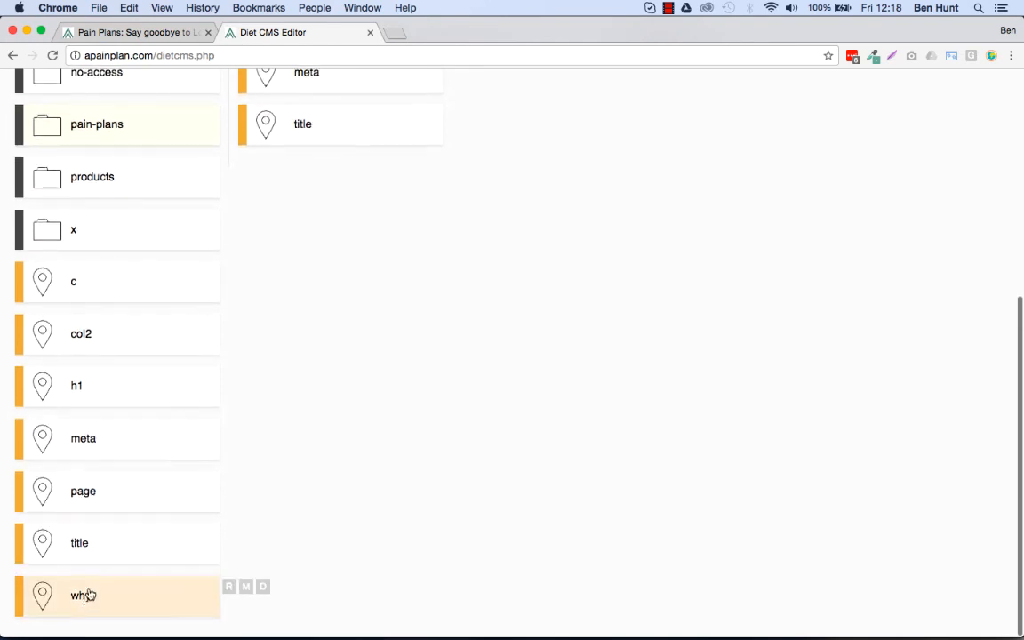
{"action": "left_click", "coordinate": [81, 594]}
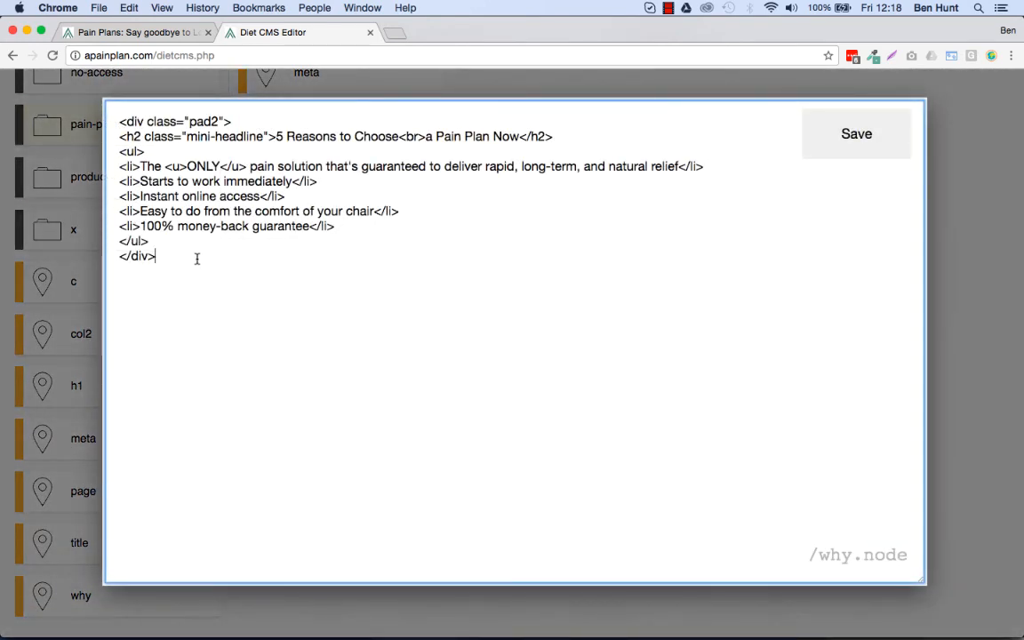
{"action": "mouse_move", "coordinate": [984, 331]}
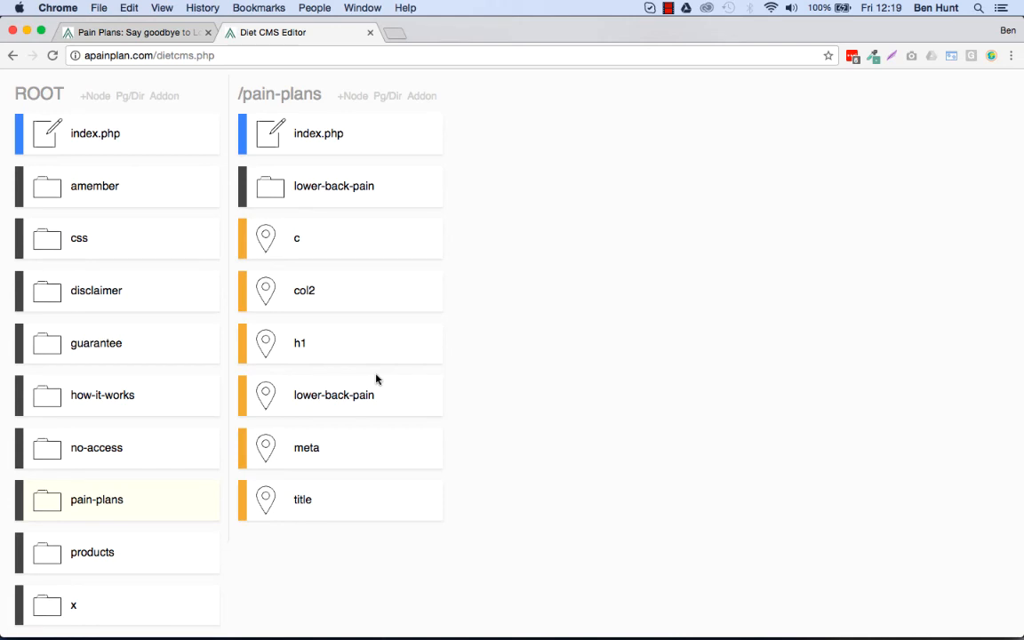
{"action": "mouse_move", "coordinate": [587, 190]}
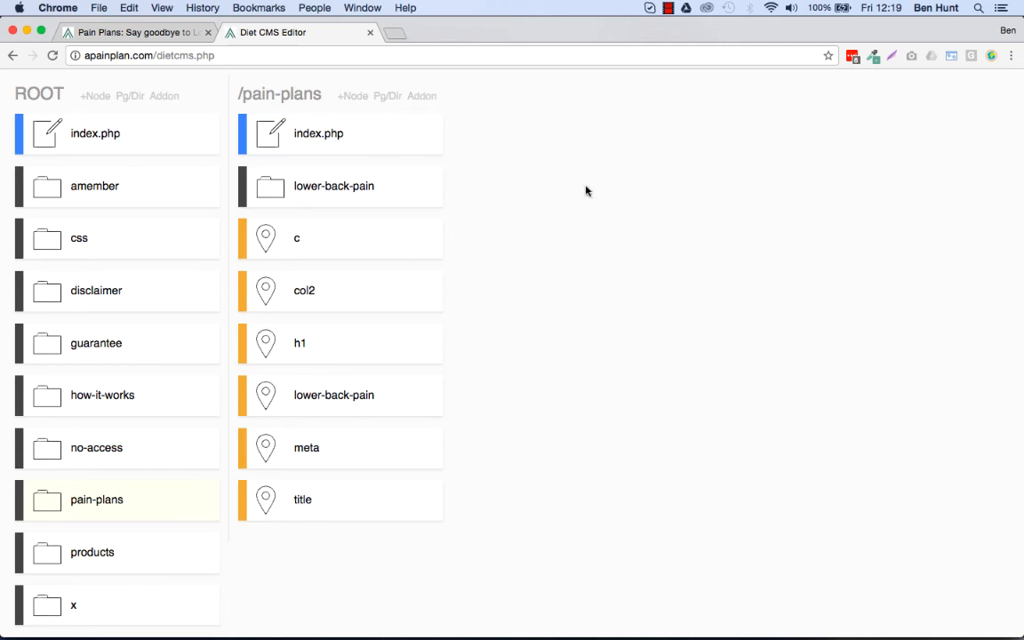